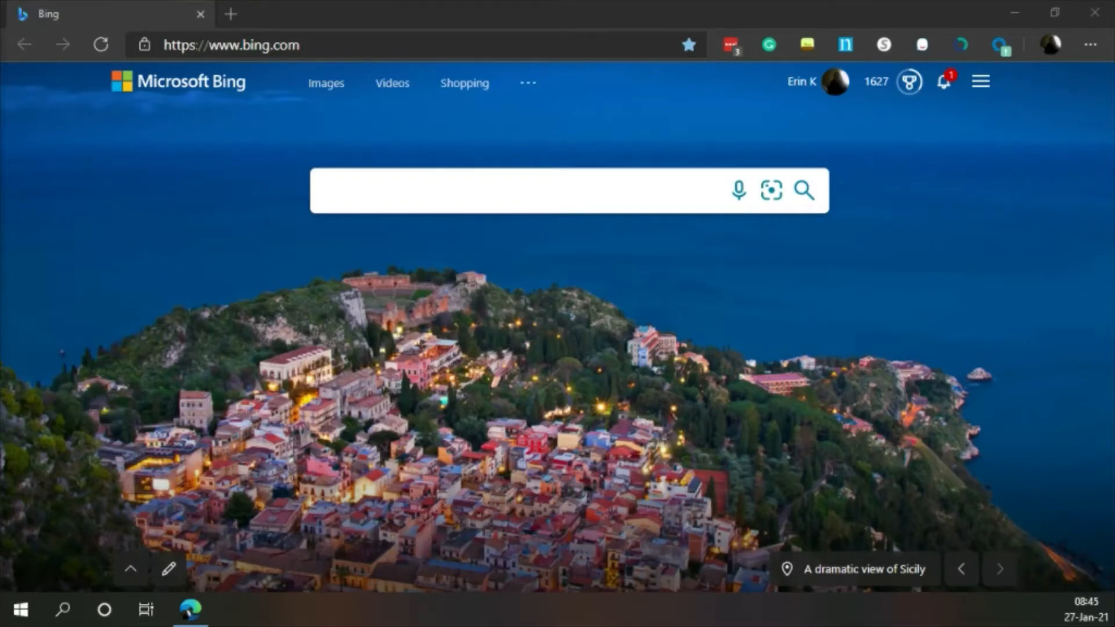
mouse_move(908, 81)
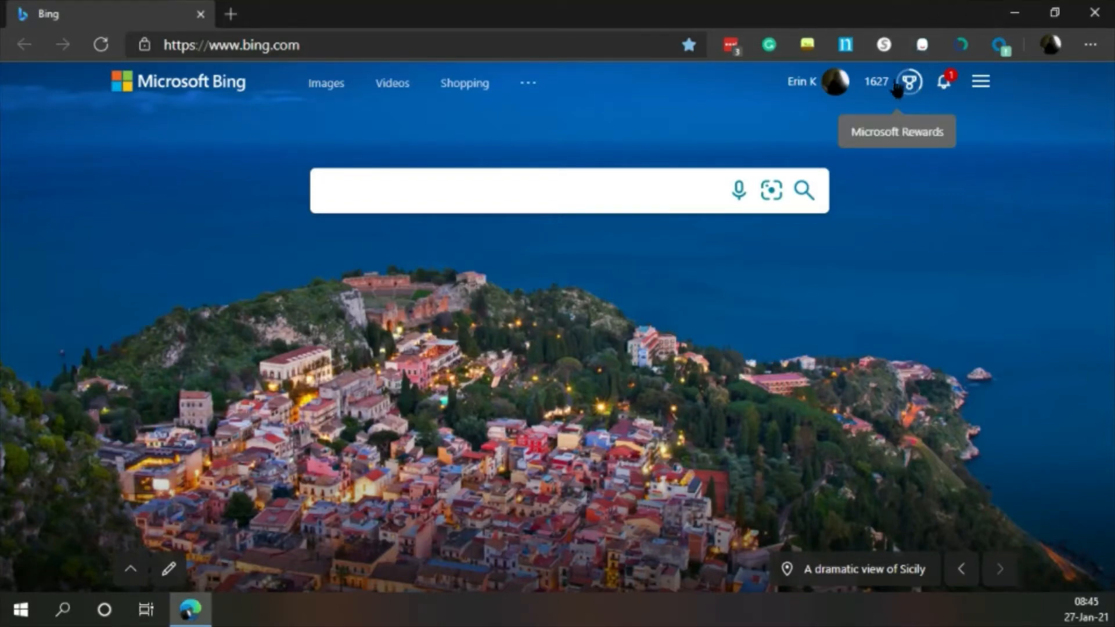
mouse_move(737, 350)
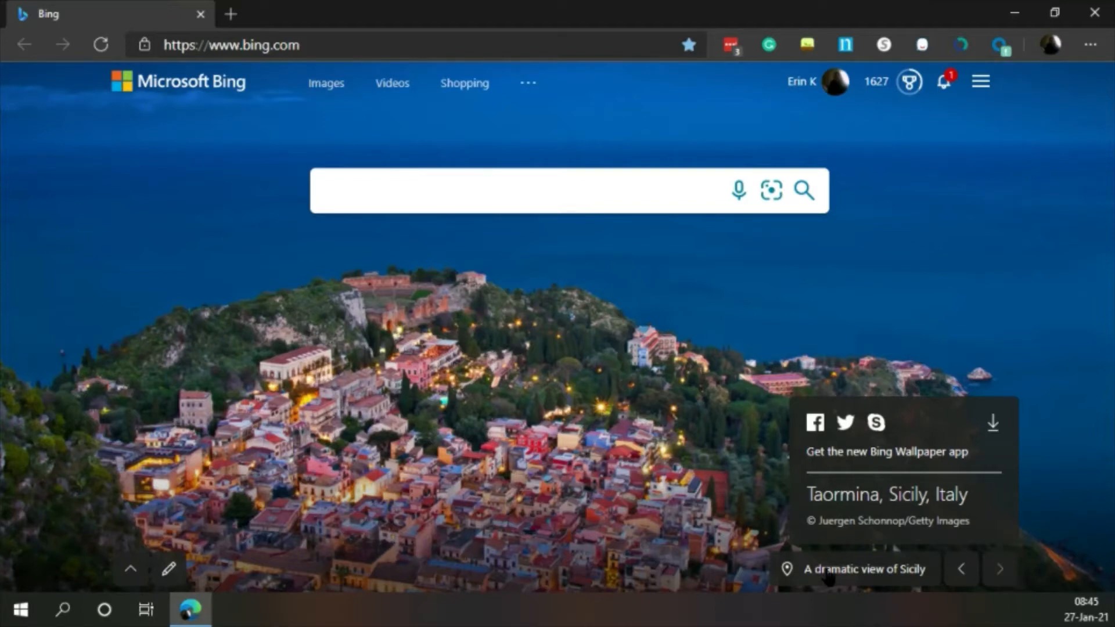
mouse_move(908, 81)
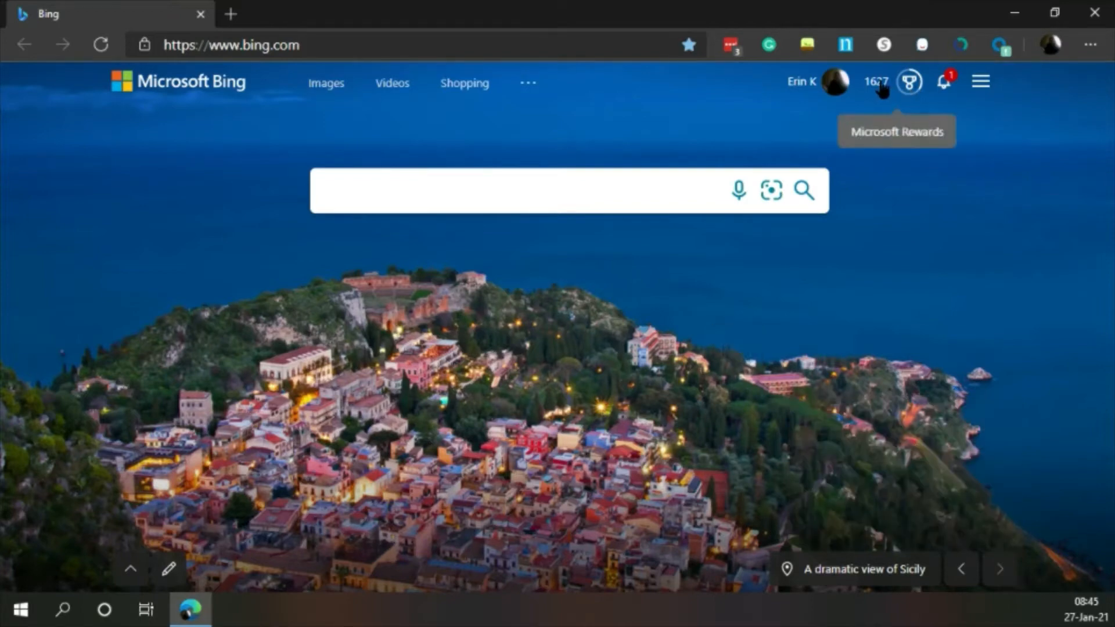
Step: Complete the 'A rebate for you' Daily Set activity, bringing the Rewards balance to 1637
click(909, 81)
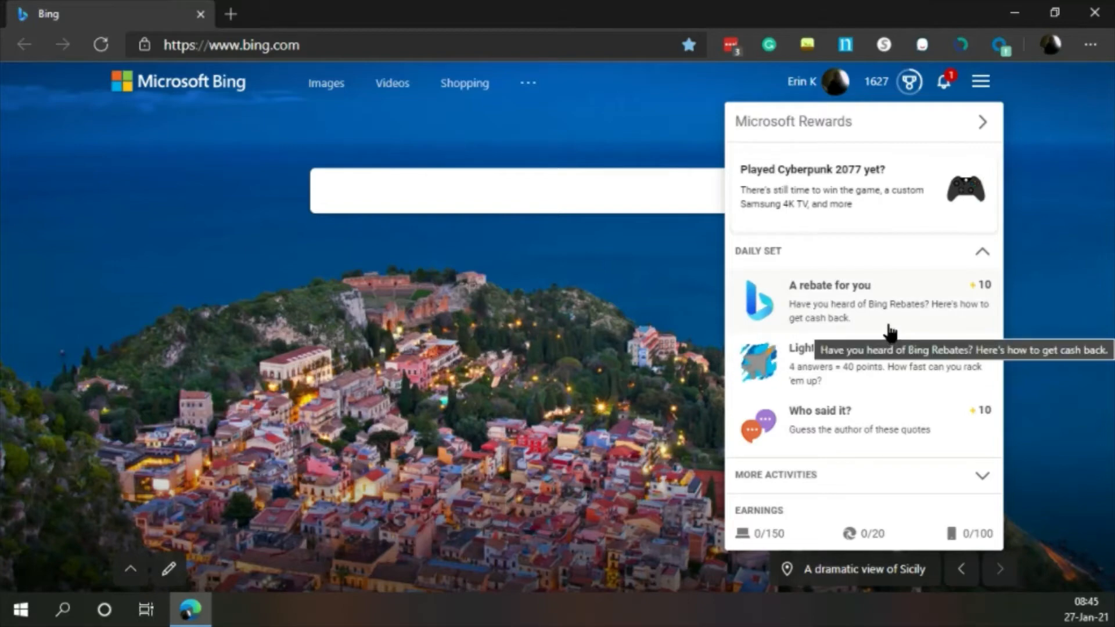
mouse_move(904, 321)
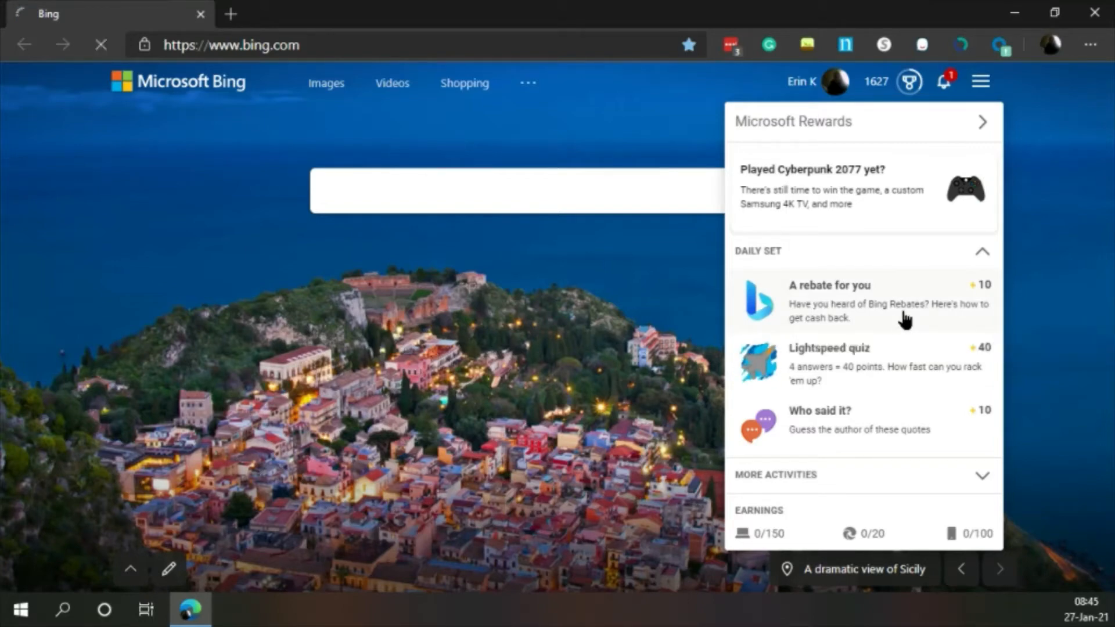
mouse_move(893, 276)
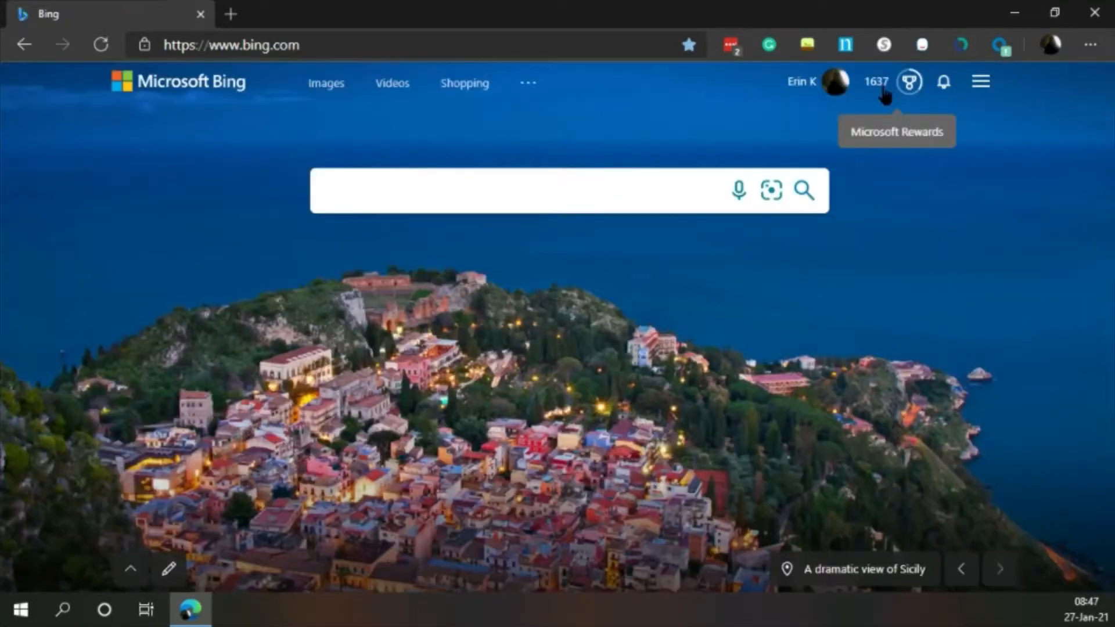
click(908, 81)
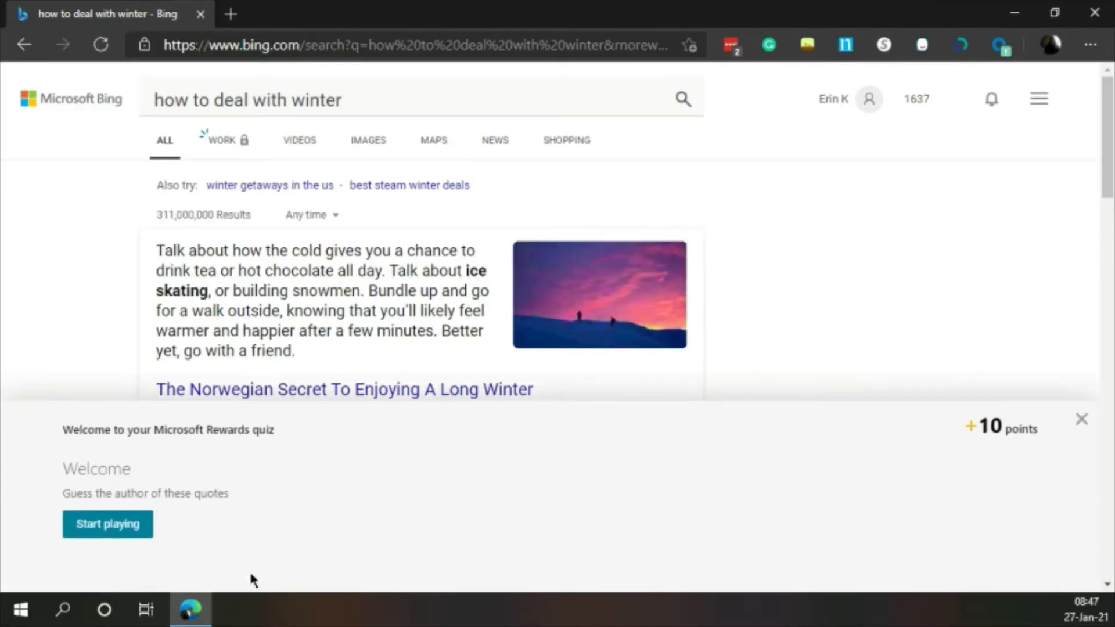
Step: Answer the winter quote quiz with Anton Chekhov for 10 points, balance 1647
click(106, 524)
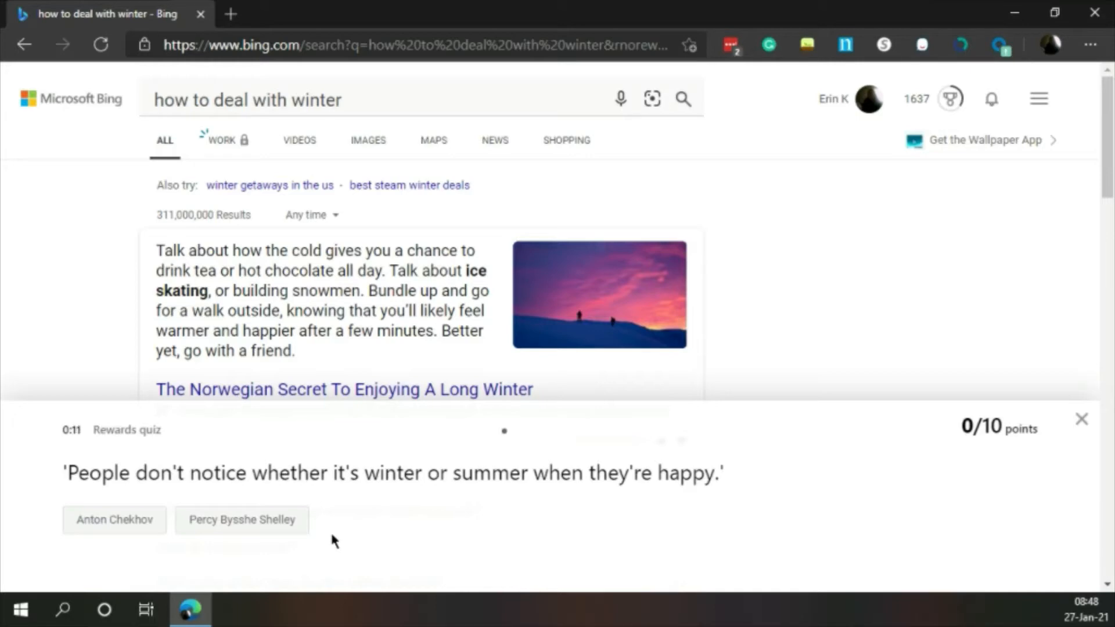
click(114, 520)
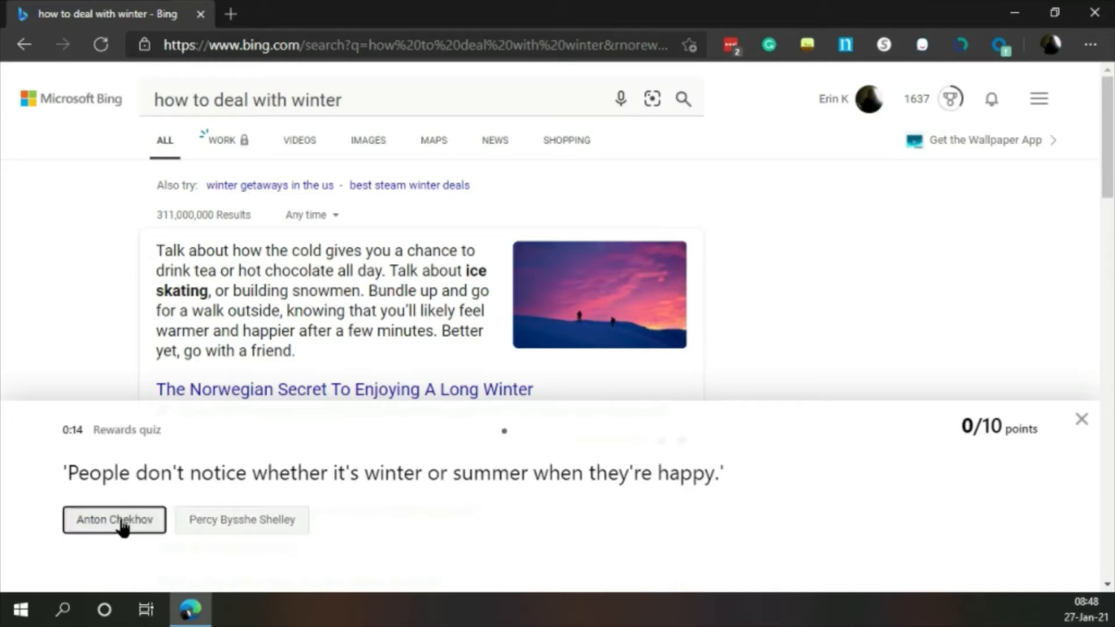
click(114, 520)
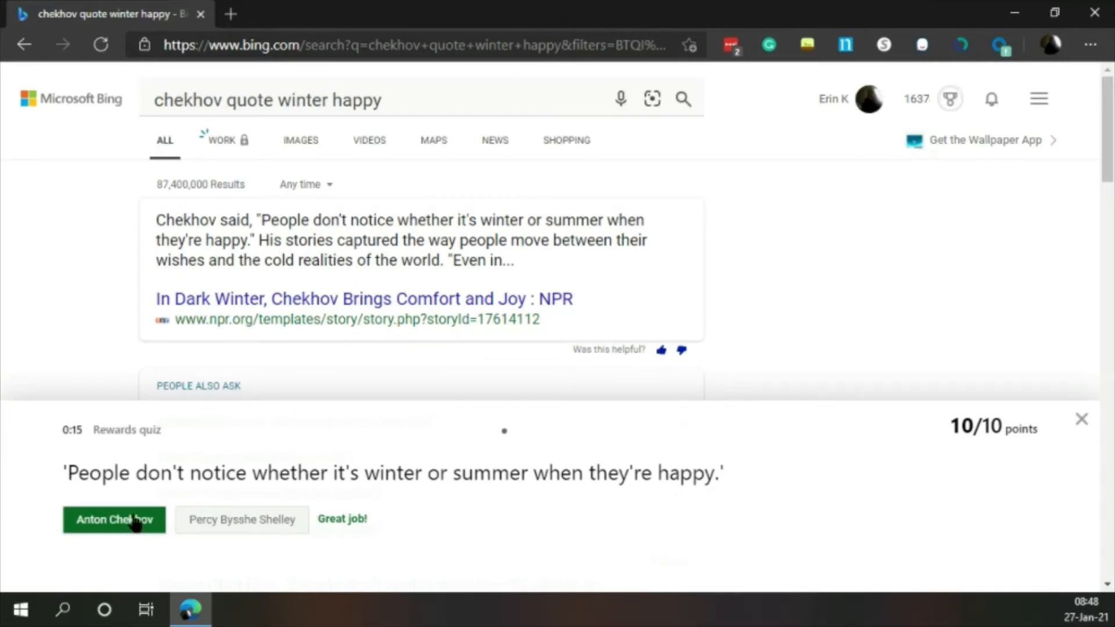
click(114, 521)
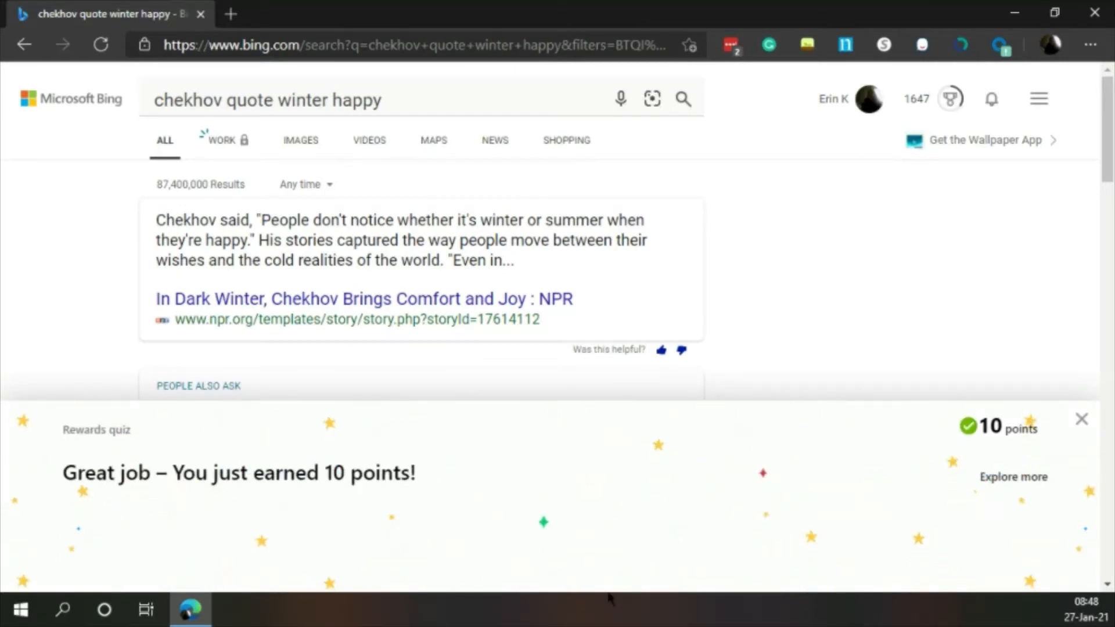
click(1012, 476)
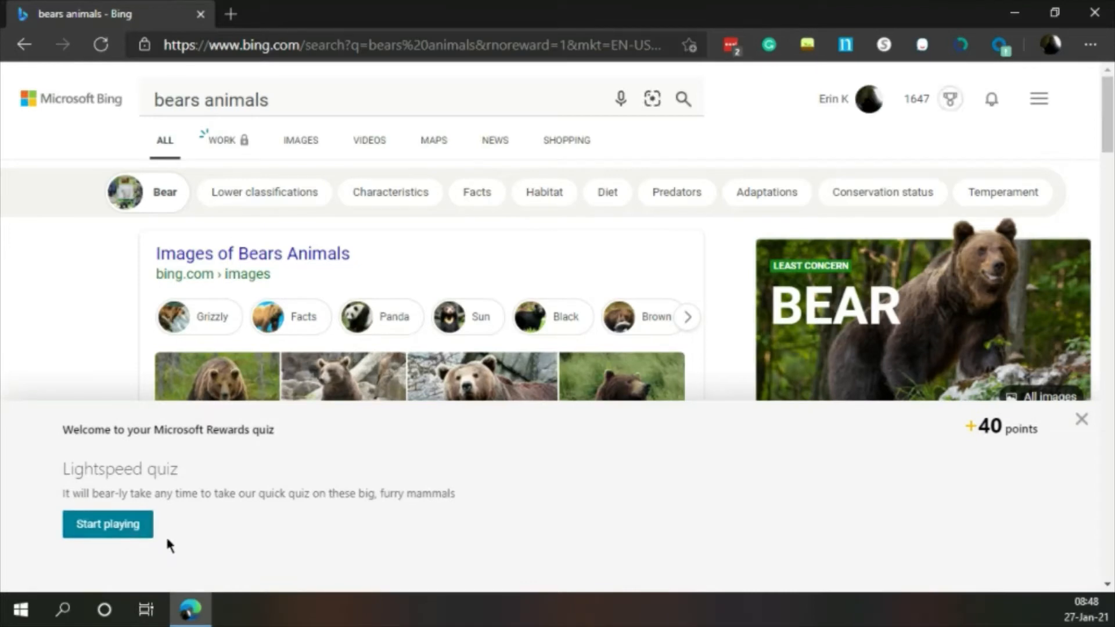
mouse_move(177, 539)
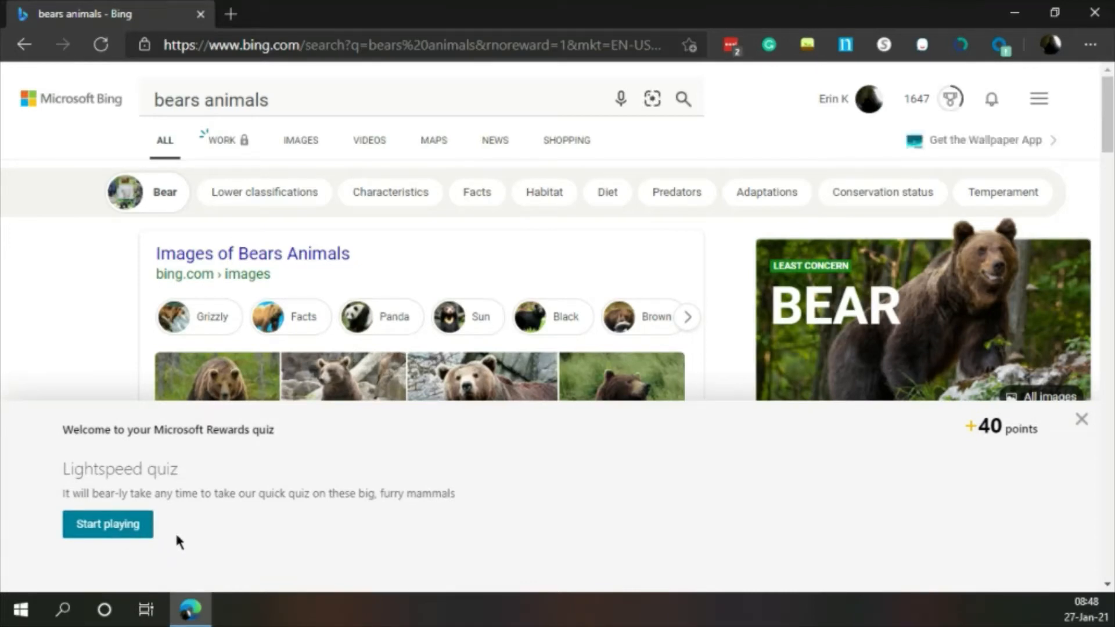
Step: Start the bear Lightspeed quiz and guess Grizzly then Panda bears as heaviest, both wrong
click(107, 524)
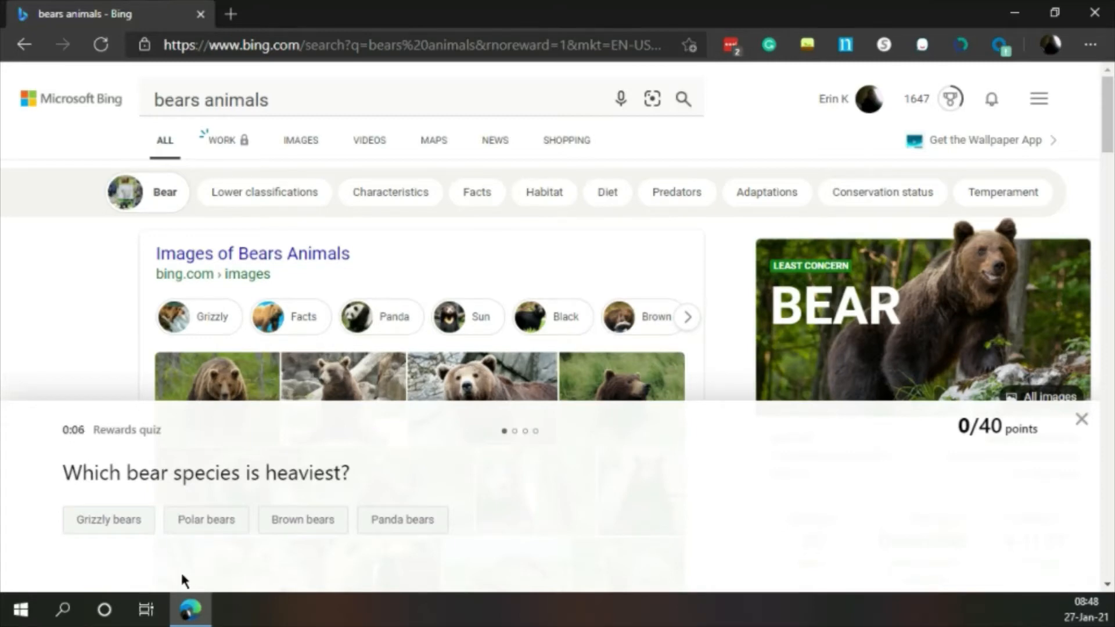
click(108, 520)
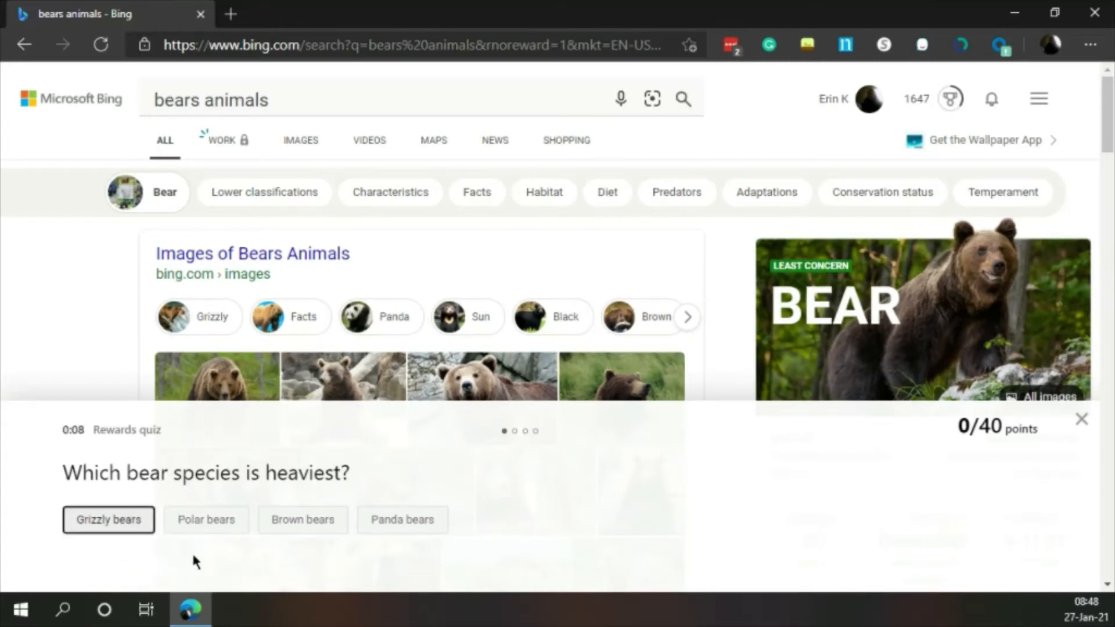
click(108, 520)
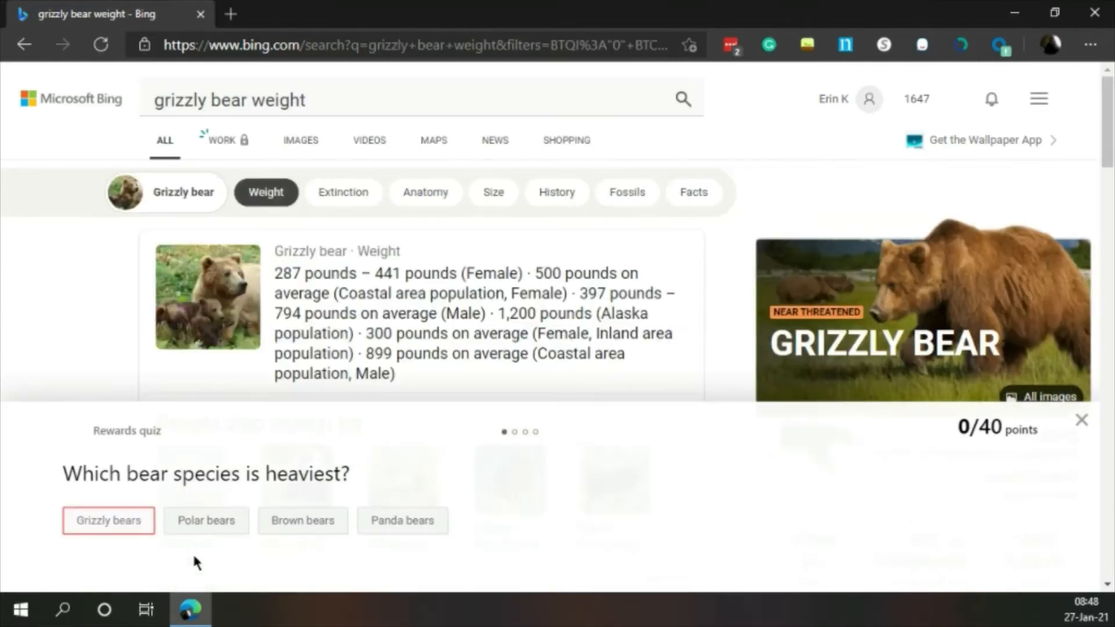
click(108, 520)
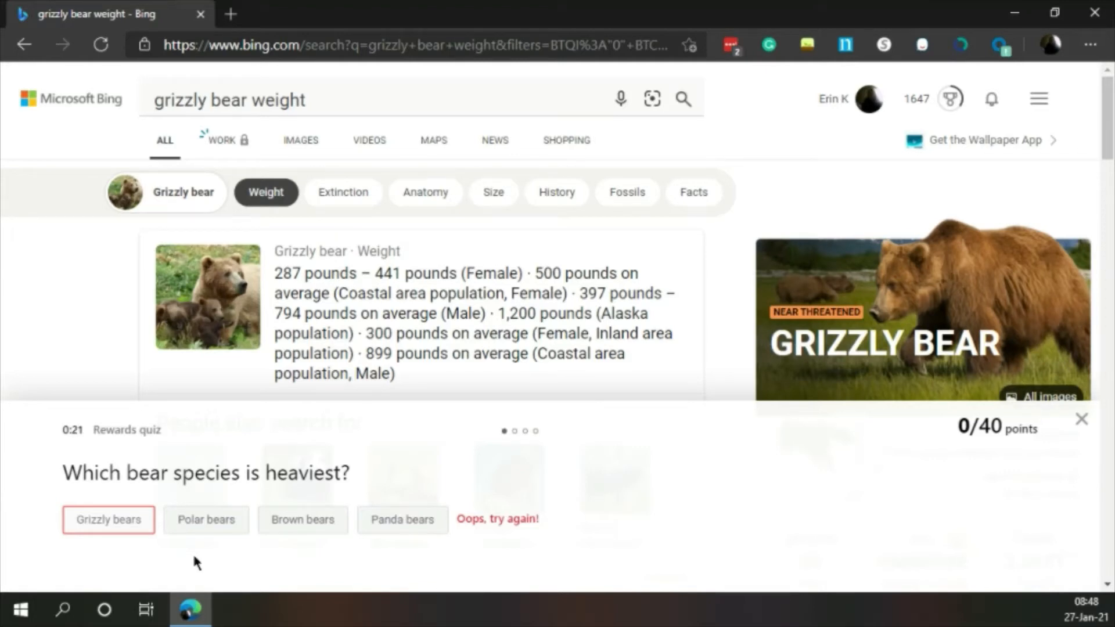
mouse_move(298, 553)
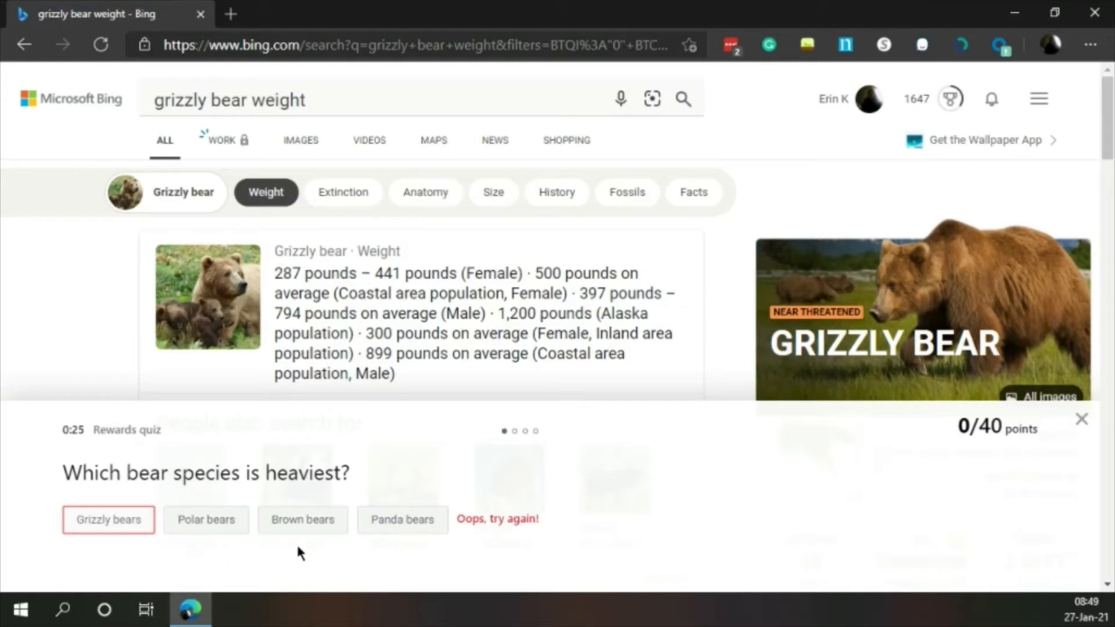
mouse_move(402, 520)
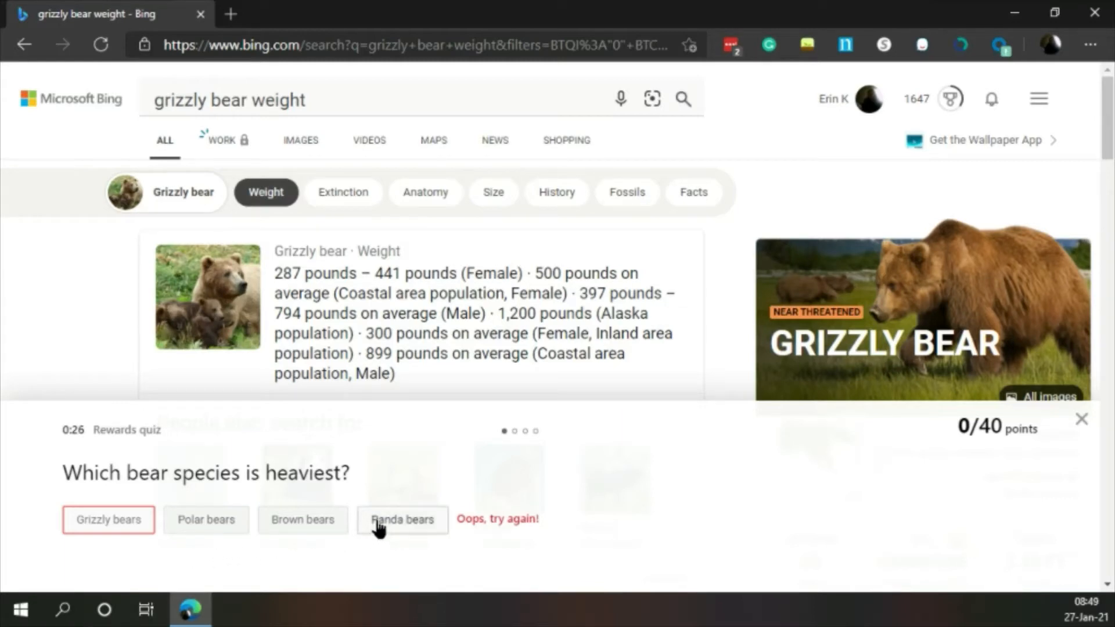
click(403, 520)
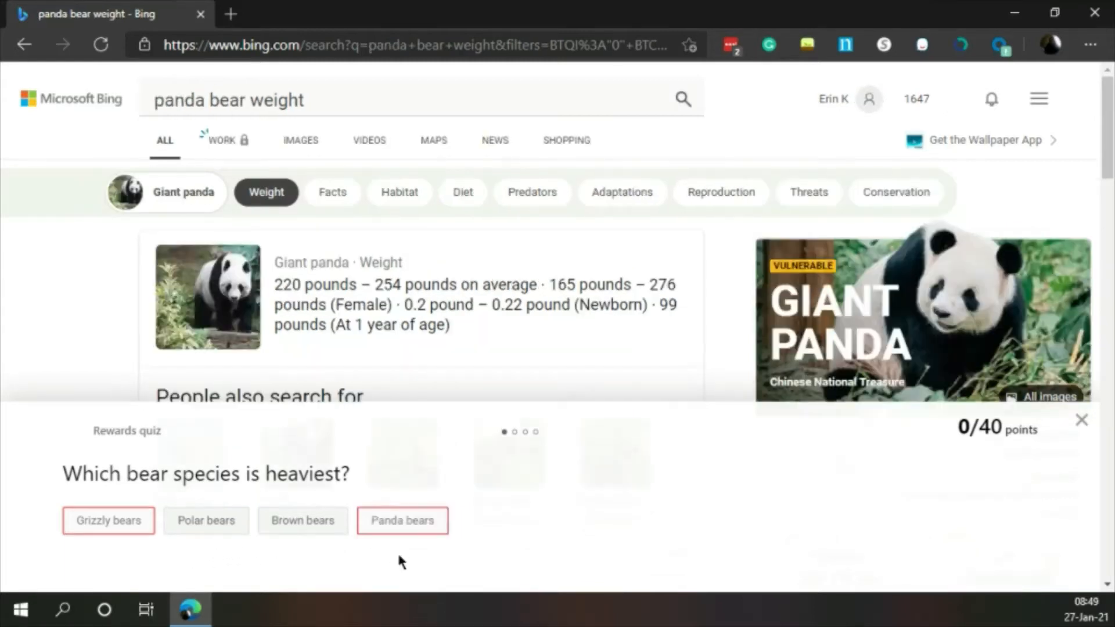
click(302, 520)
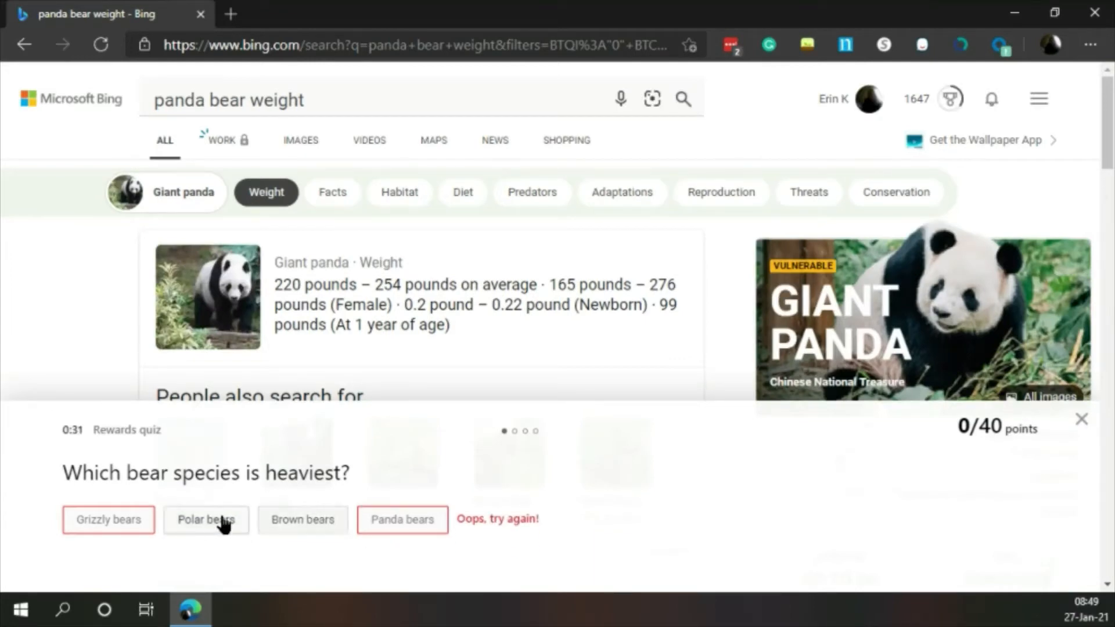
Step: After Brown bears is marked wrong, answer Polar bears correctly for 10/40 points
click(302, 520)
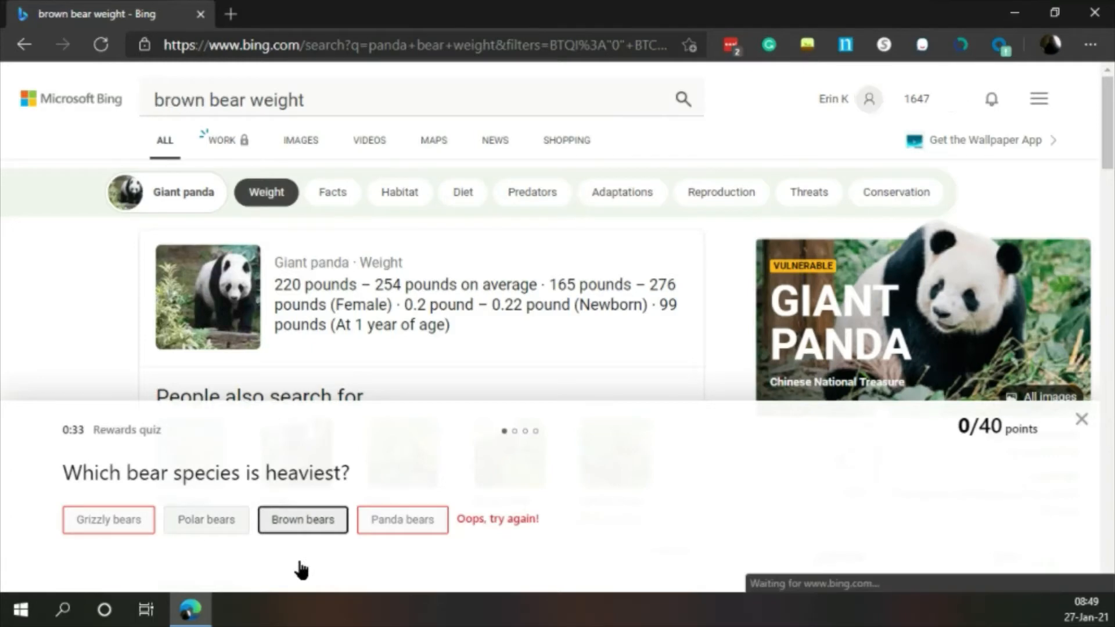
click(302, 519)
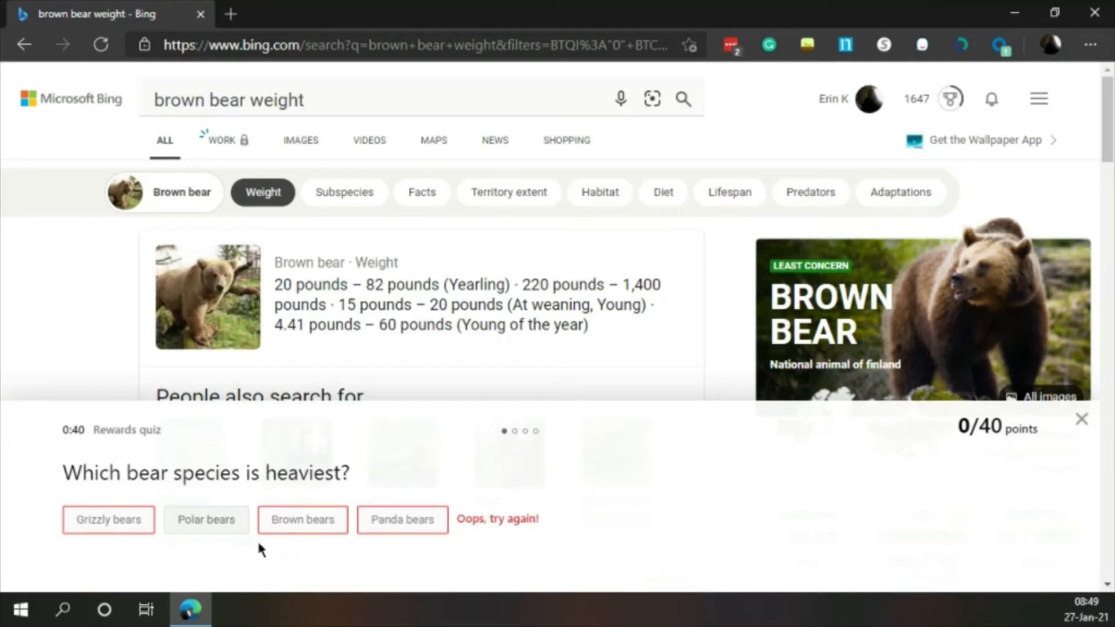
click(206, 519)
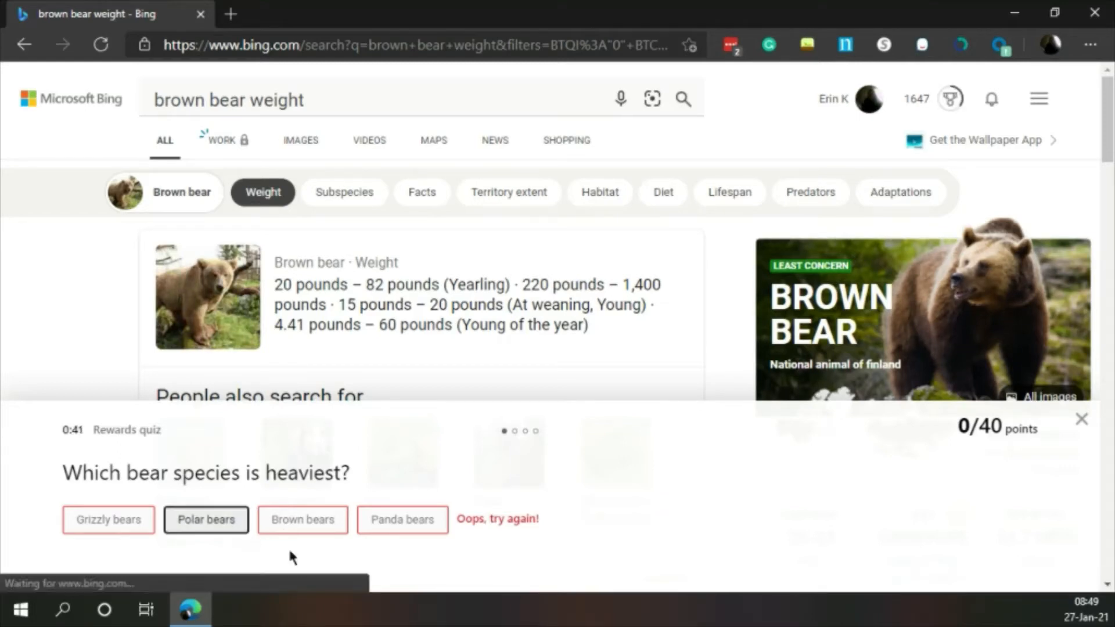
click(206, 520)
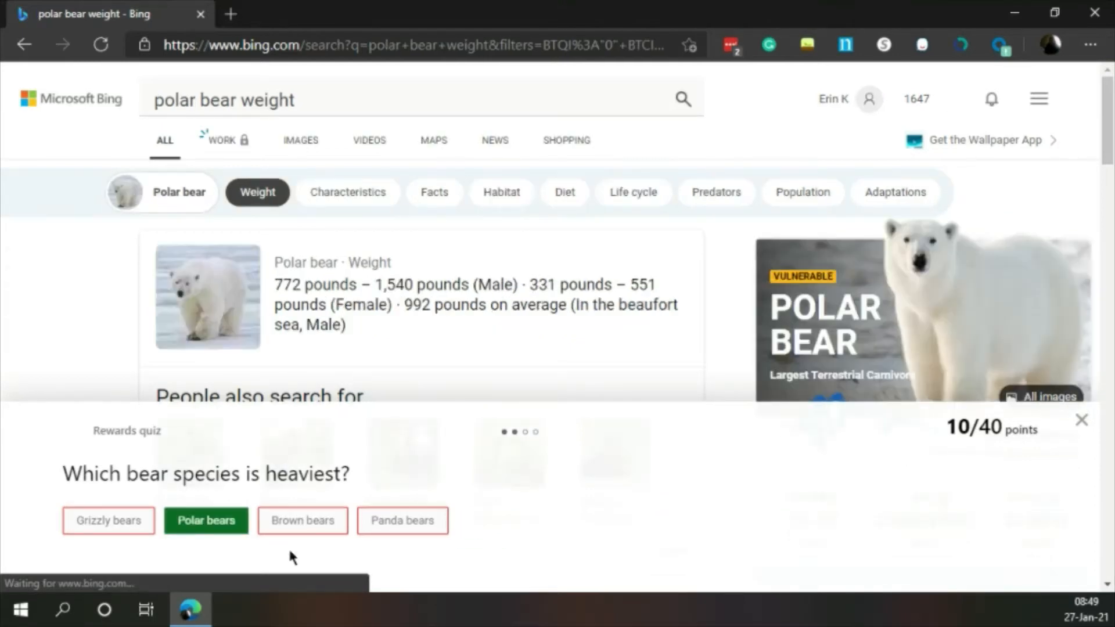
Step: Guess 36 bear species wrongly, then answer 8 correctly, reaching 20/40 points
click(206, 520)
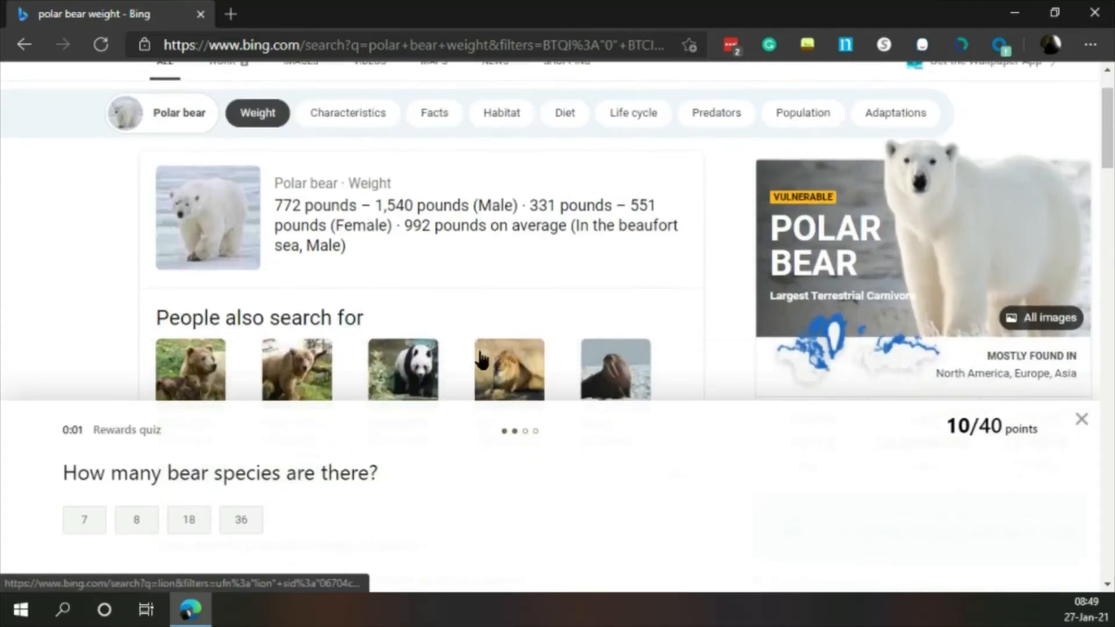
scroll(down, 3)
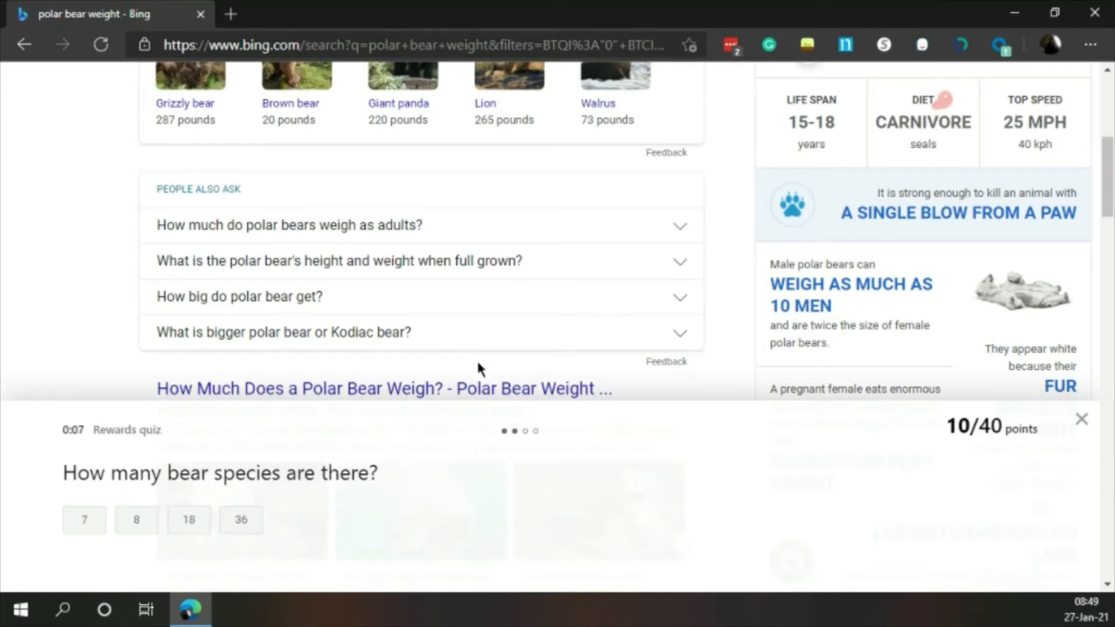
mouse_move(285, 587)
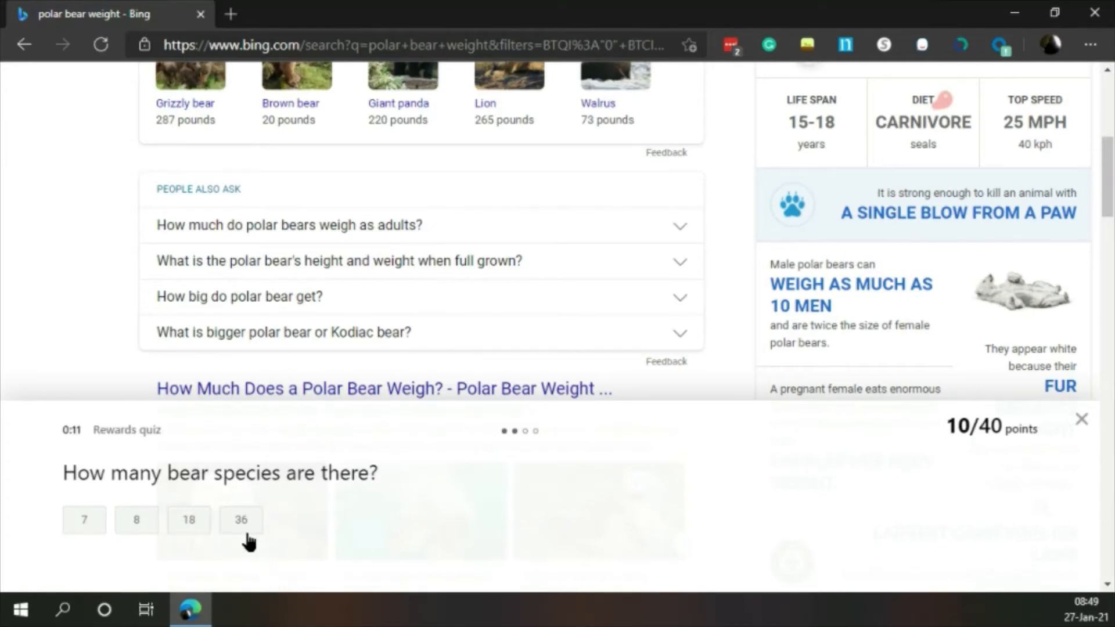
click(241, 520)
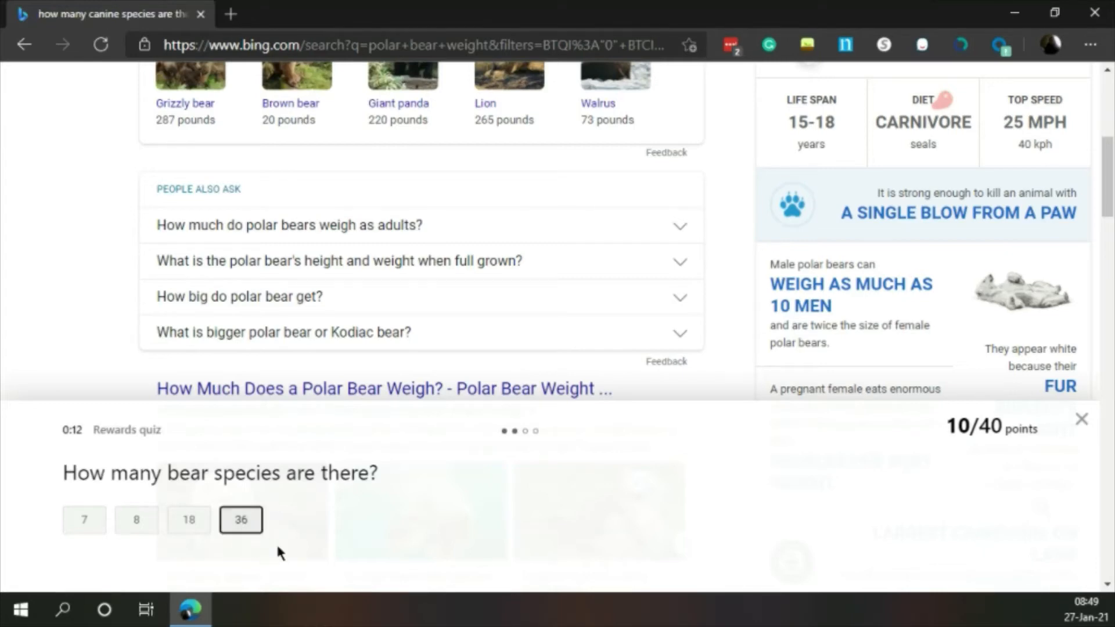
click(240, 520)
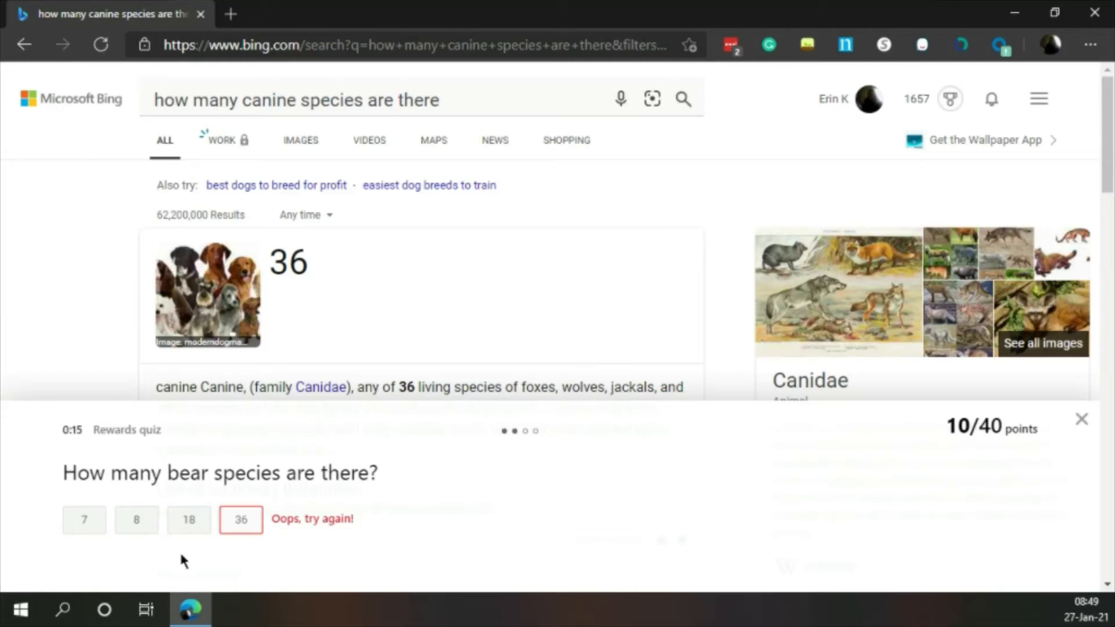
click(137, 520)
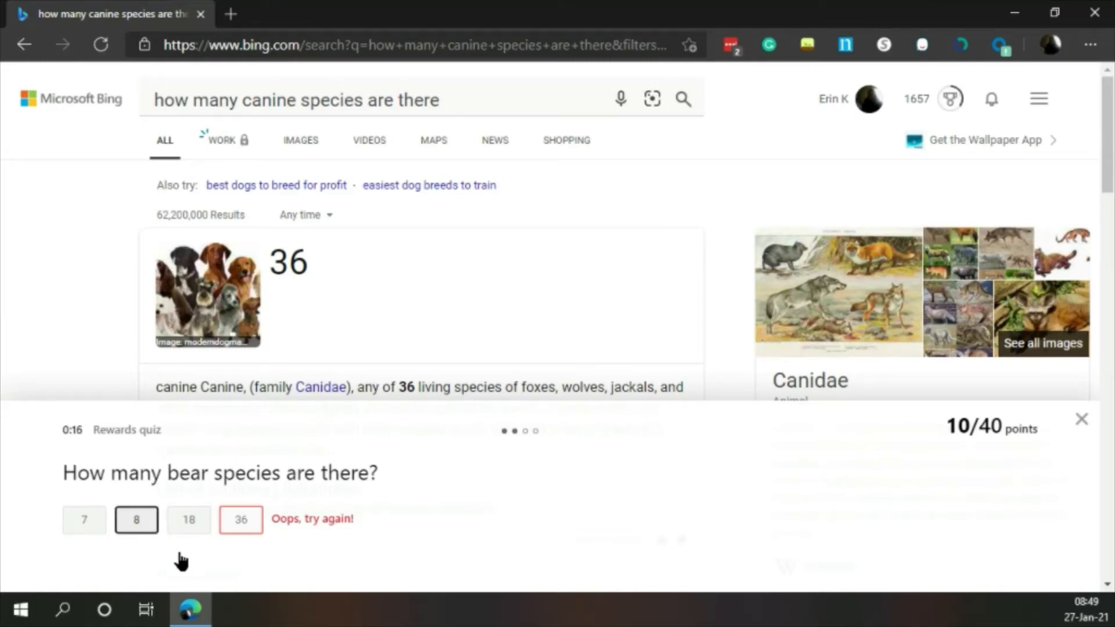
click(135, 520)
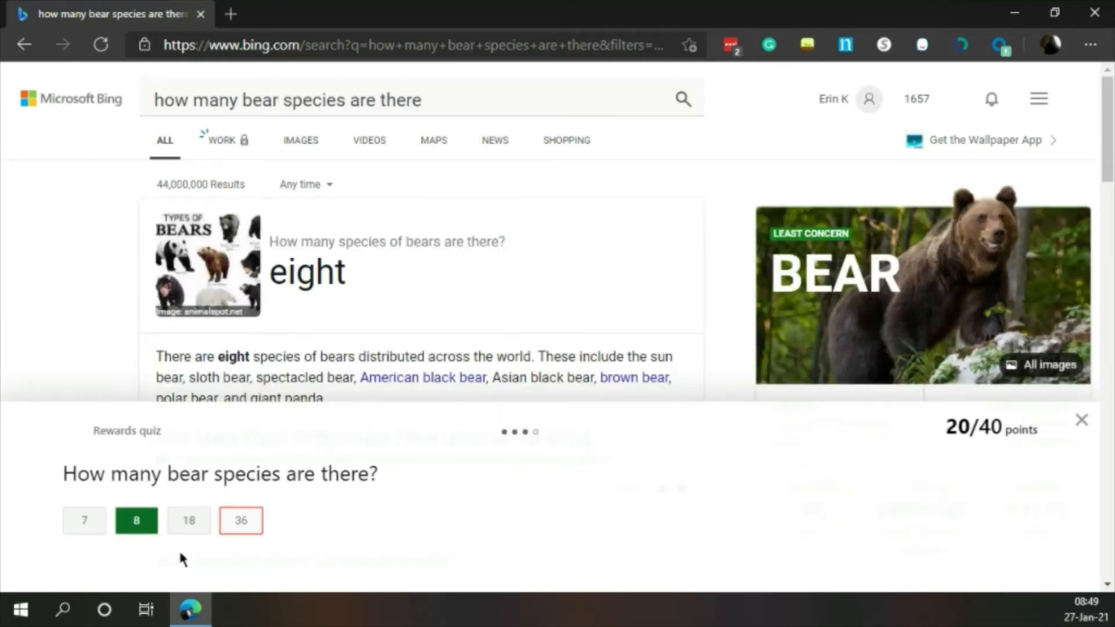
Step: Pick 'Bears are carnivores' as the untrue statement, reaching 30/40 points
click(136, 520)
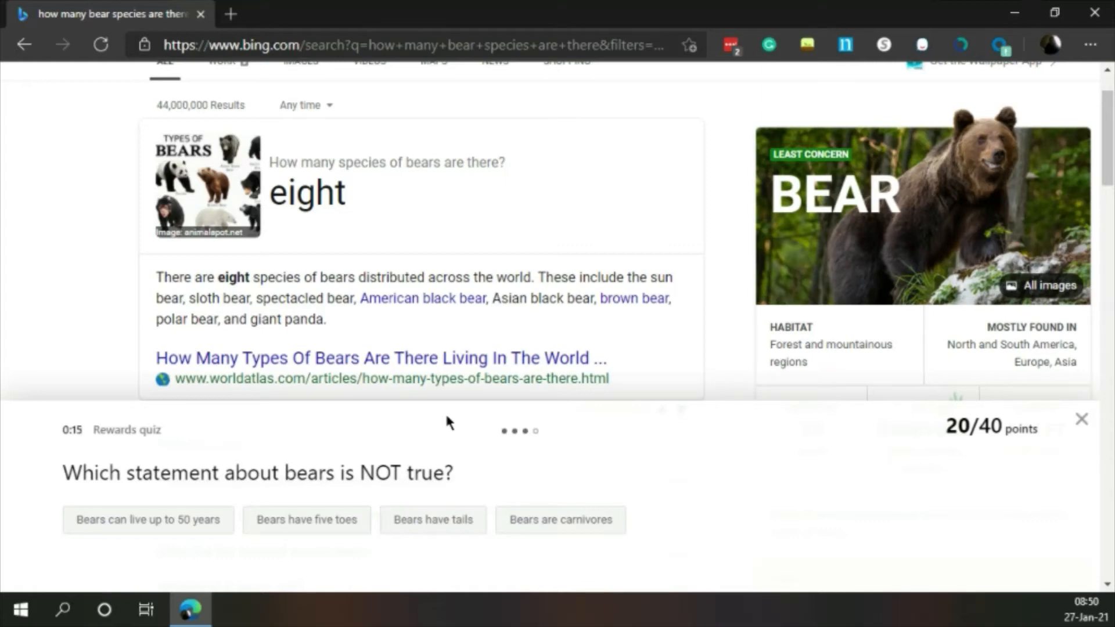
mouse_move(246, 369)
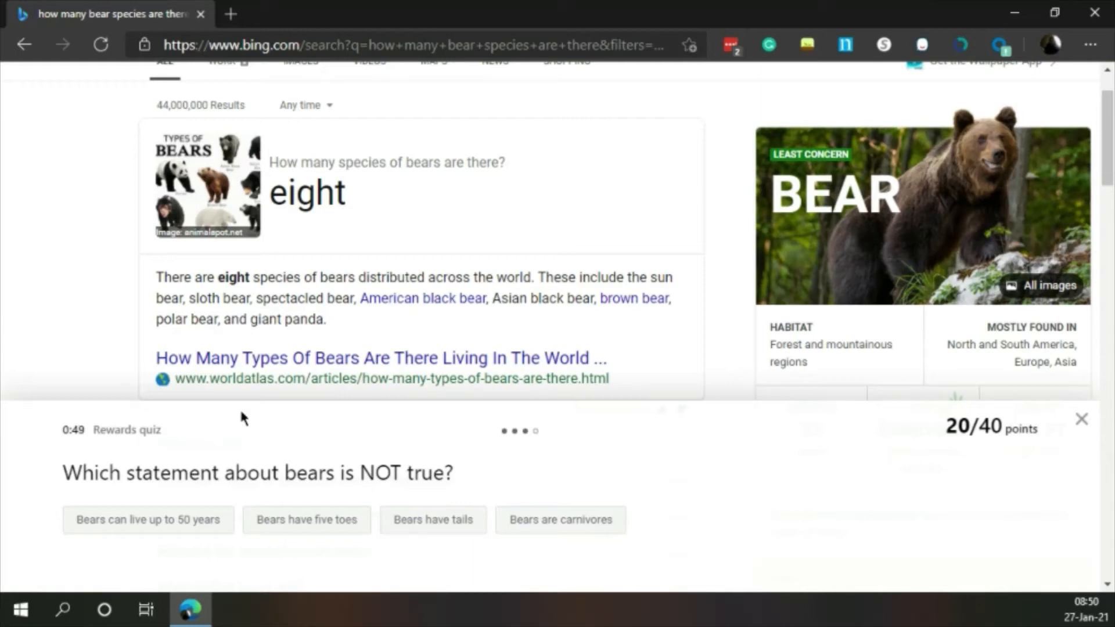
mouse_move(279, 423)
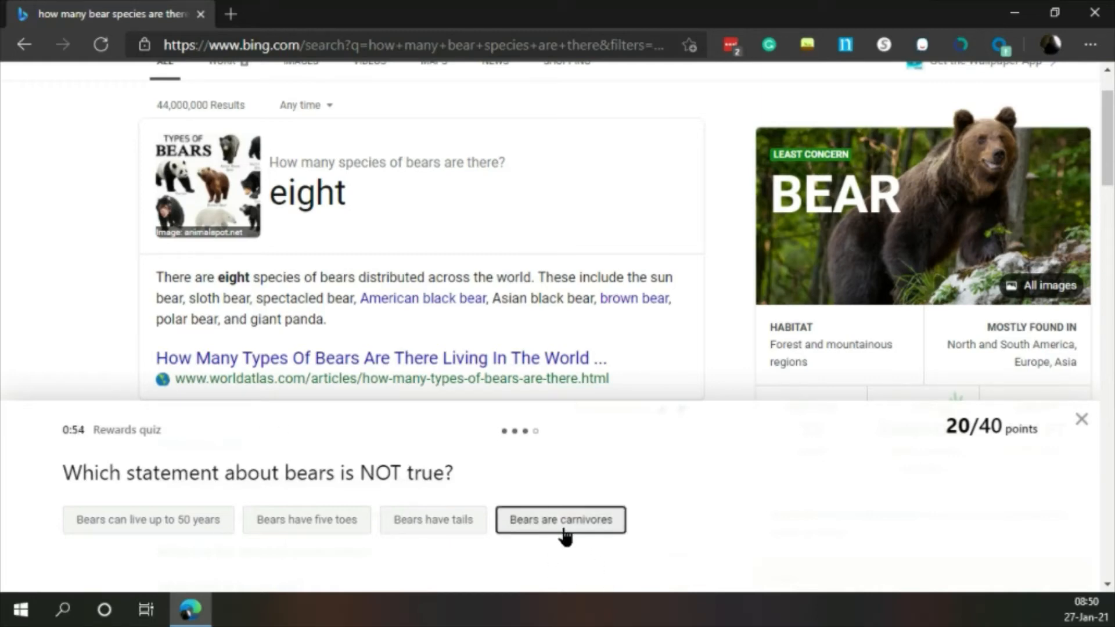
click(559, 520)
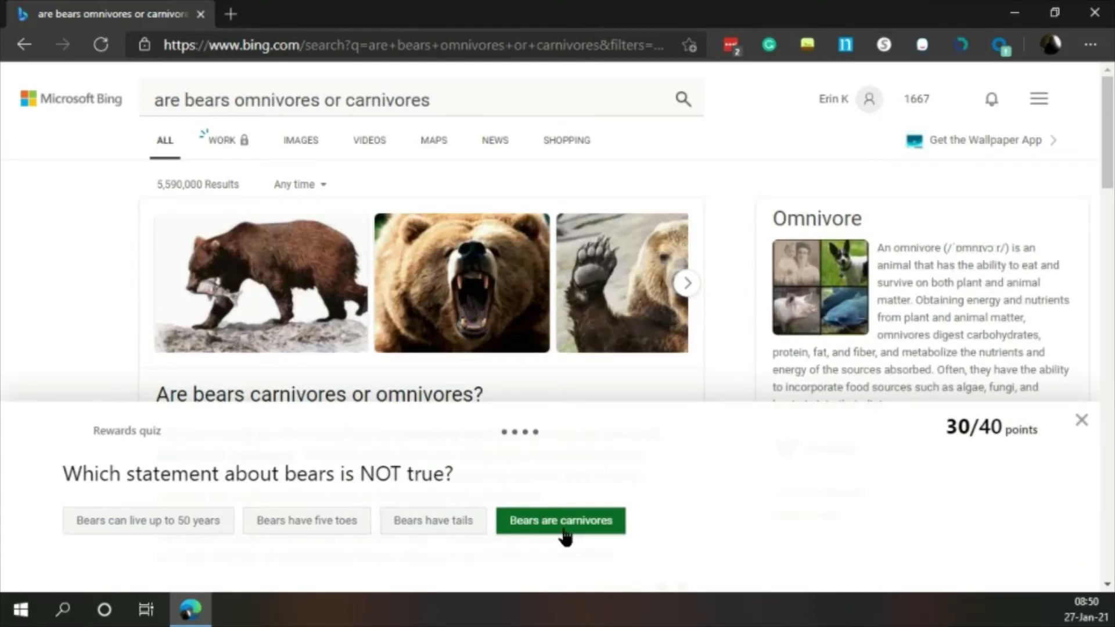
click(560, 521)
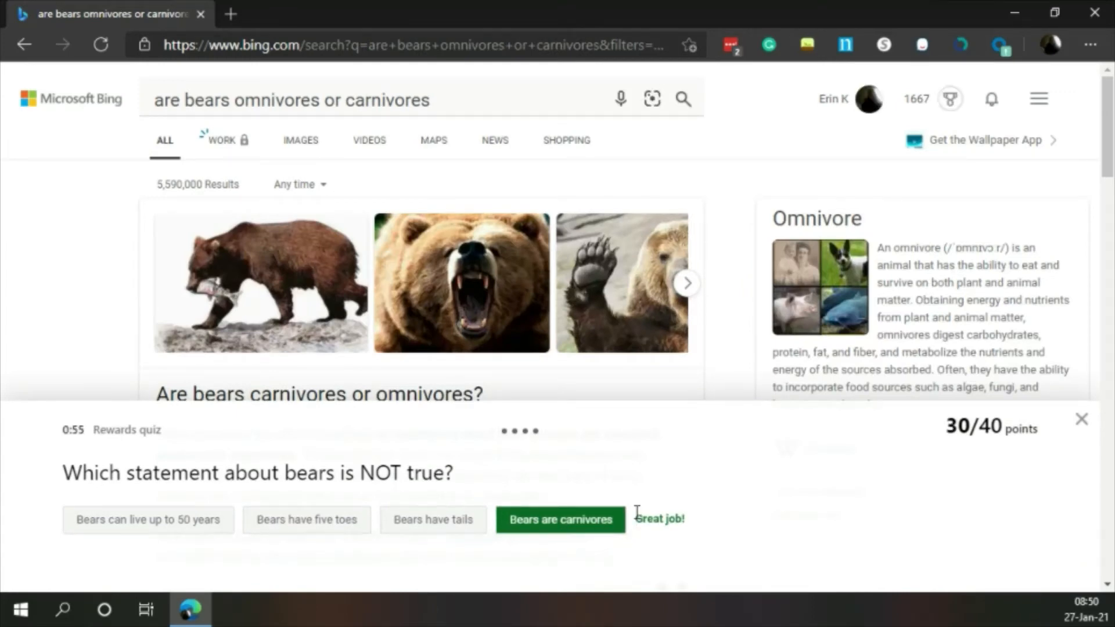
click(559, 519)
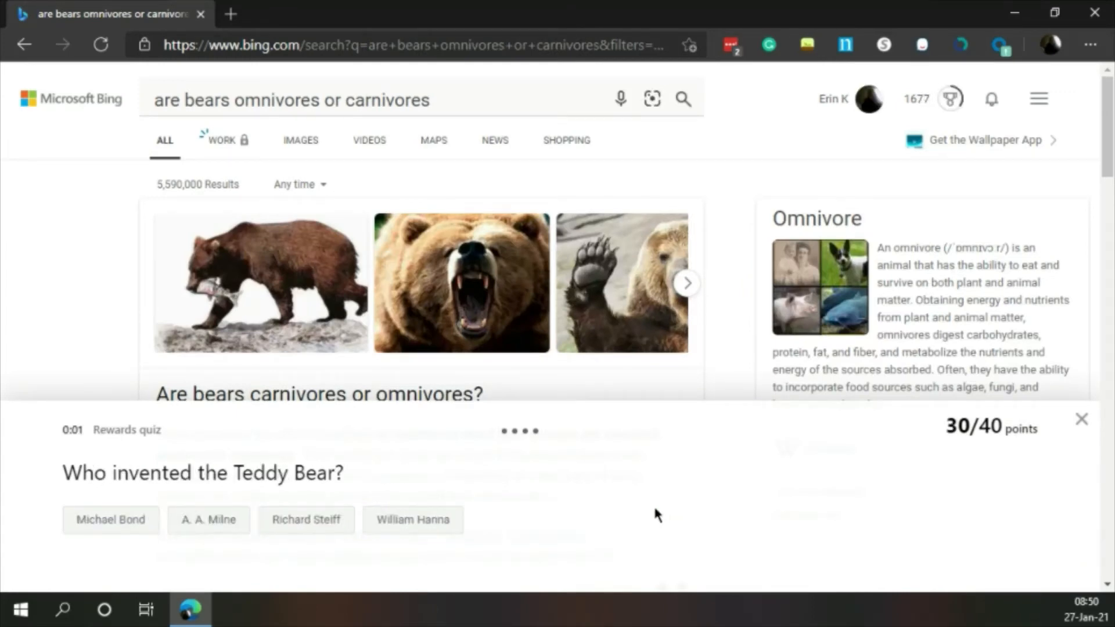
Step: Guess William Hanna, A. A. Milne and Michael Bond as Teddy Bear inventor, all wrong
scroll(down, 3)
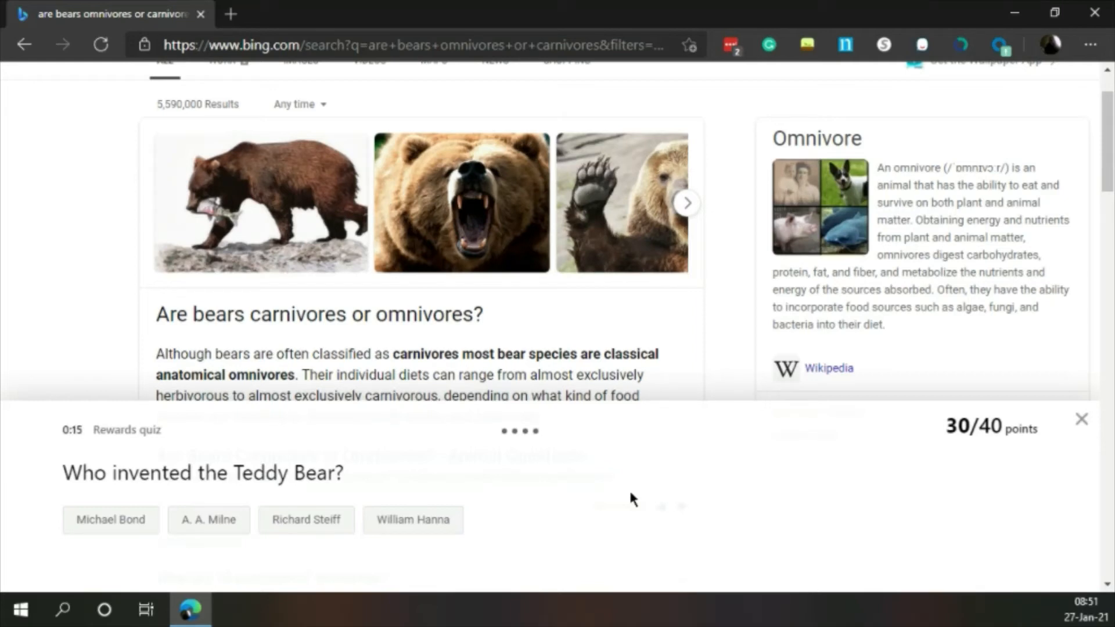
click(412, 520)
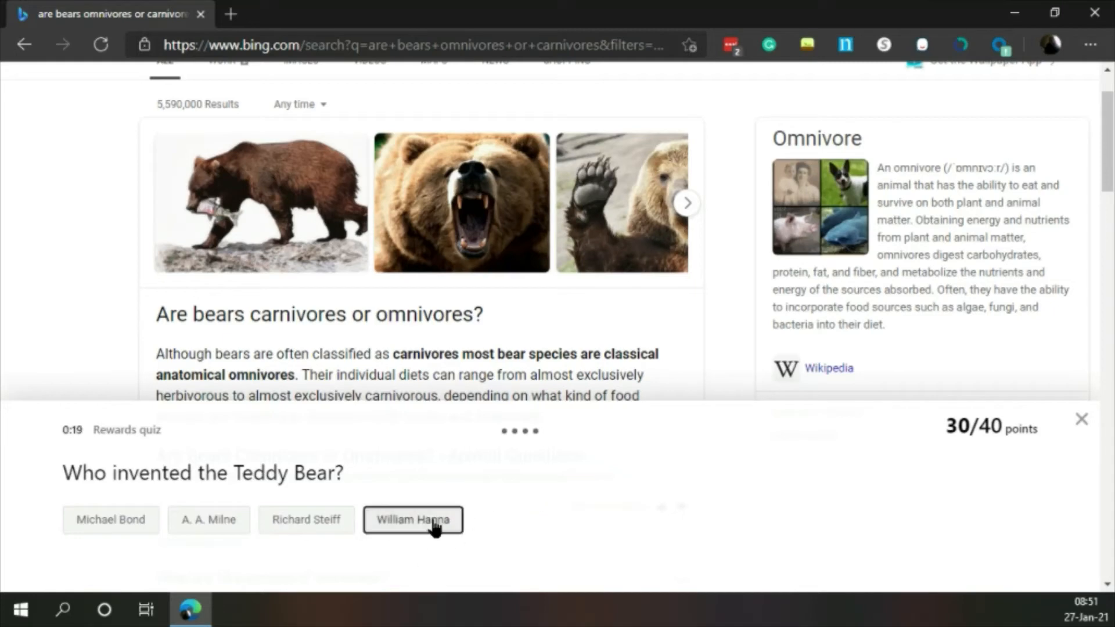
click(412, 519)
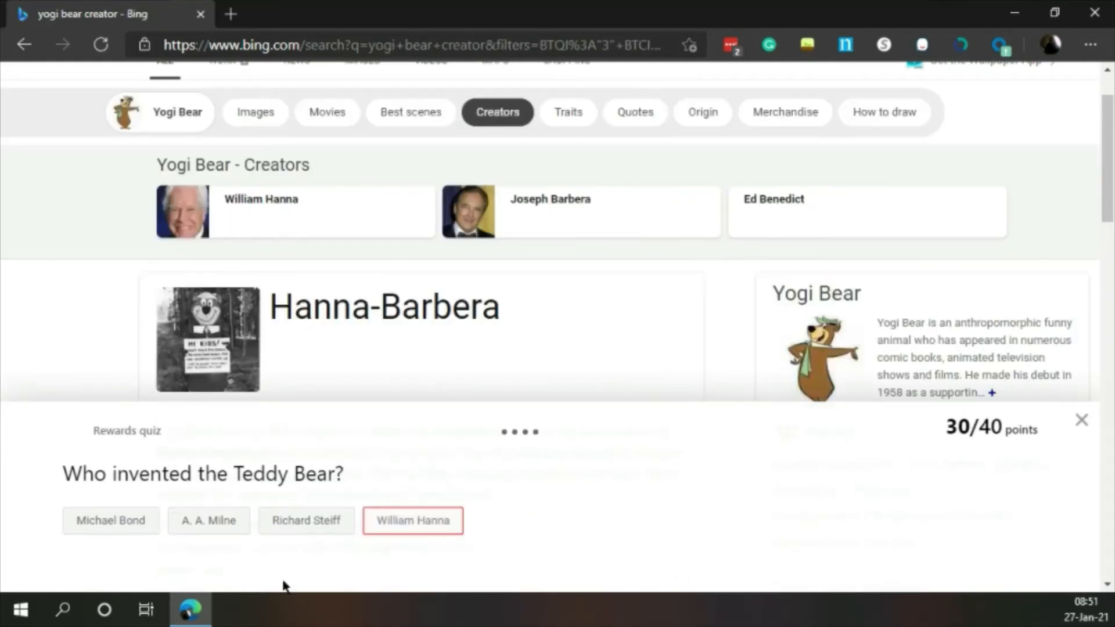
click(208, 520)
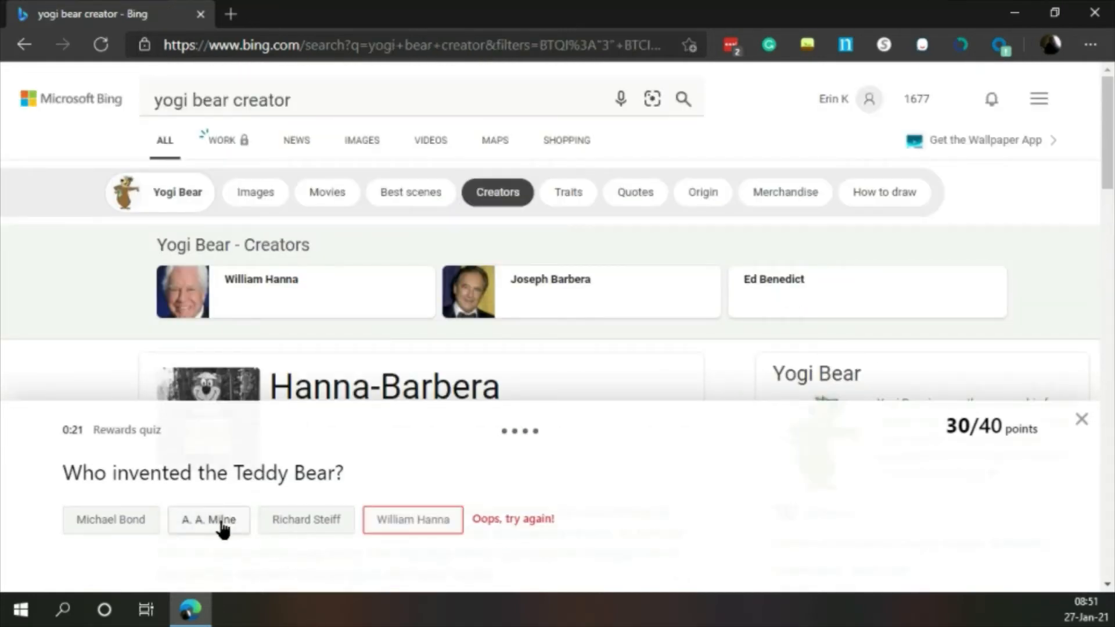
click(208, 519)
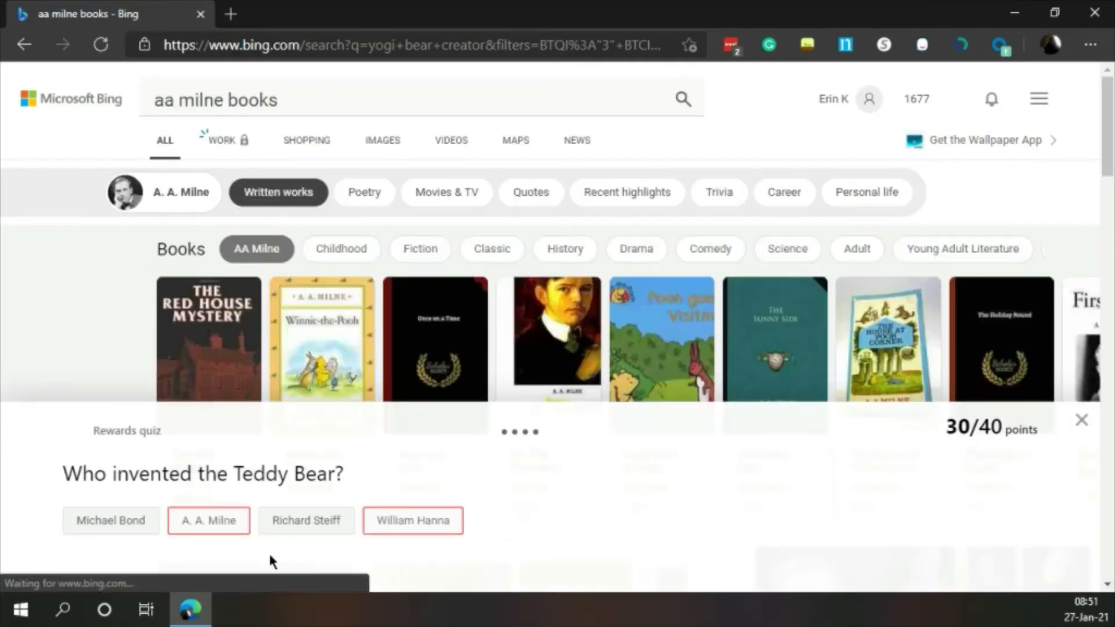
click(111, 520)
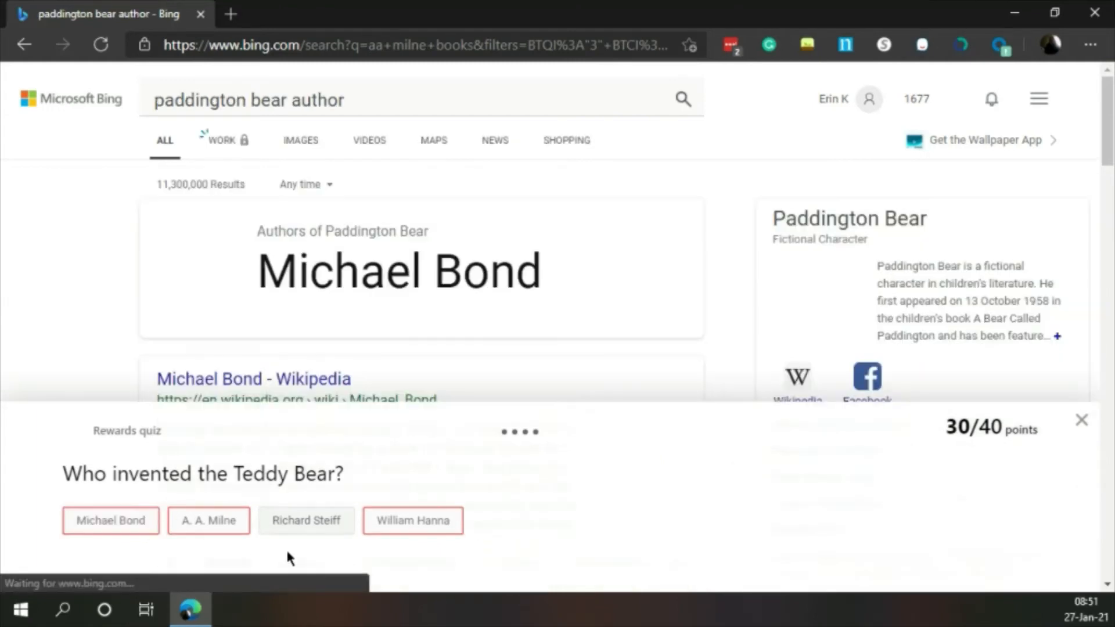
Step: Answer Richard Steiff as the Teddy Bear inventor, completing the quiz at 40/40 points
click(305, 520)
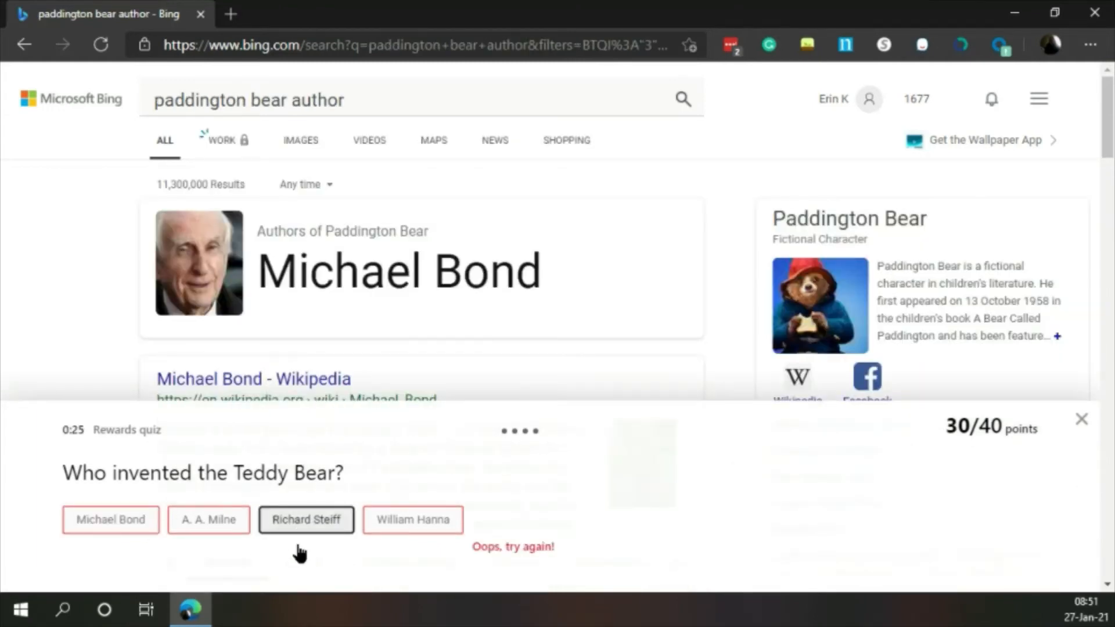
click(306, 520)
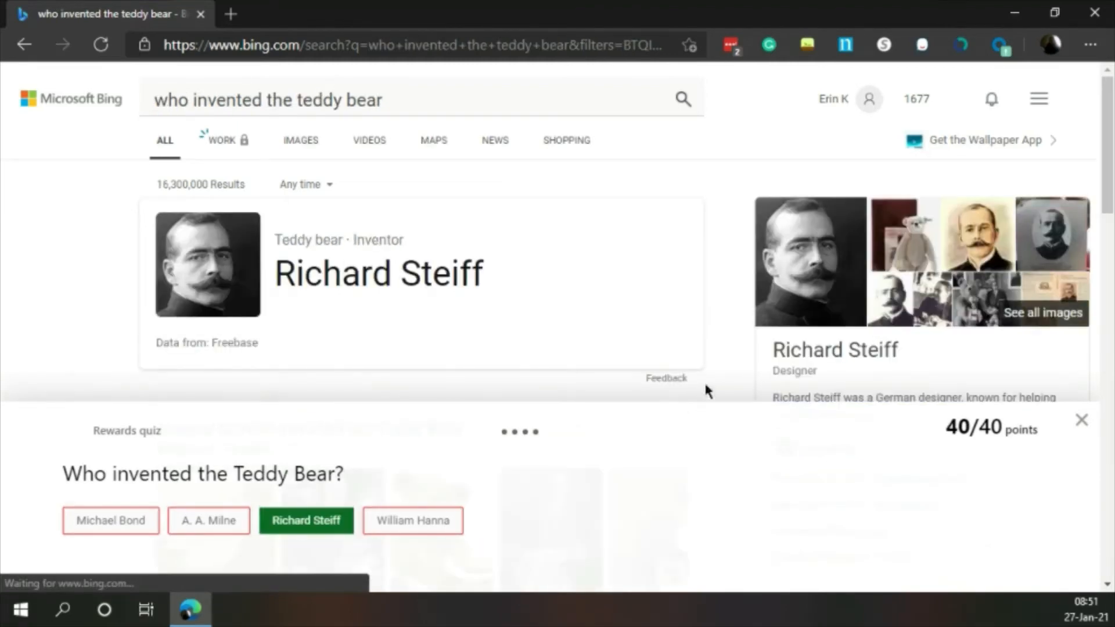
click(305, 520)
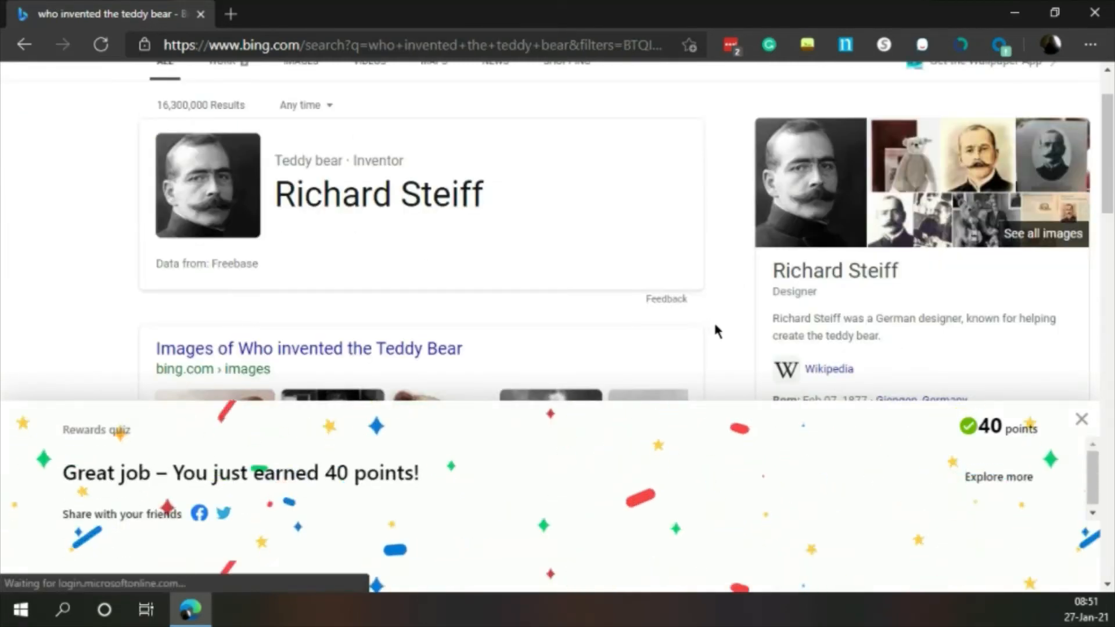
Step: Collect the 40 quiz points (balance 1687) and return to the Bing homepage
scroll(down, 3)
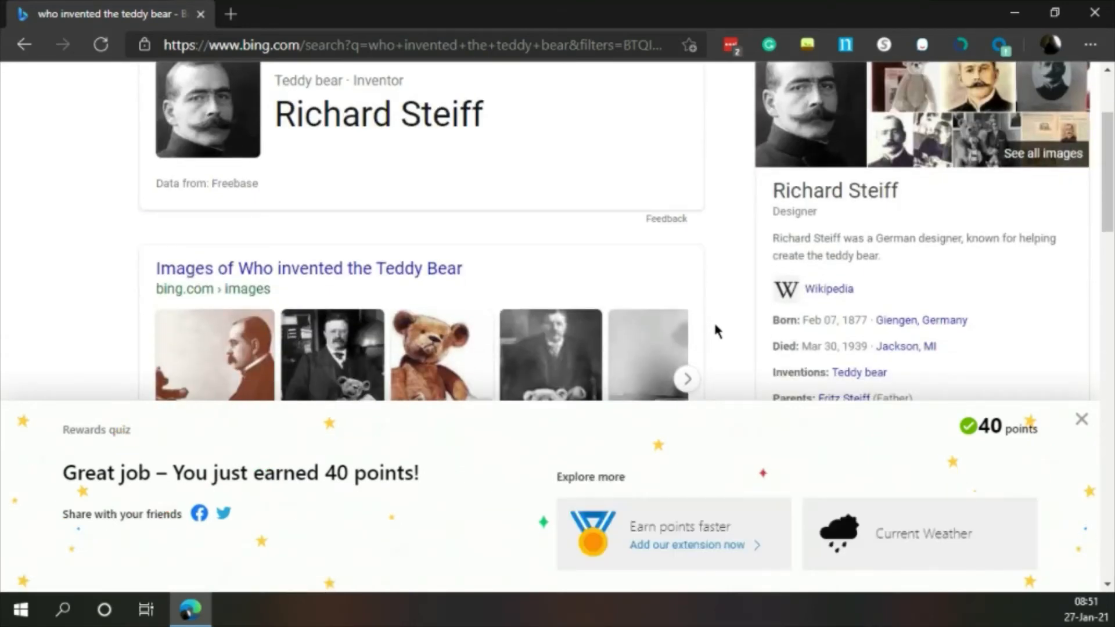
mouse_move(774, 414)
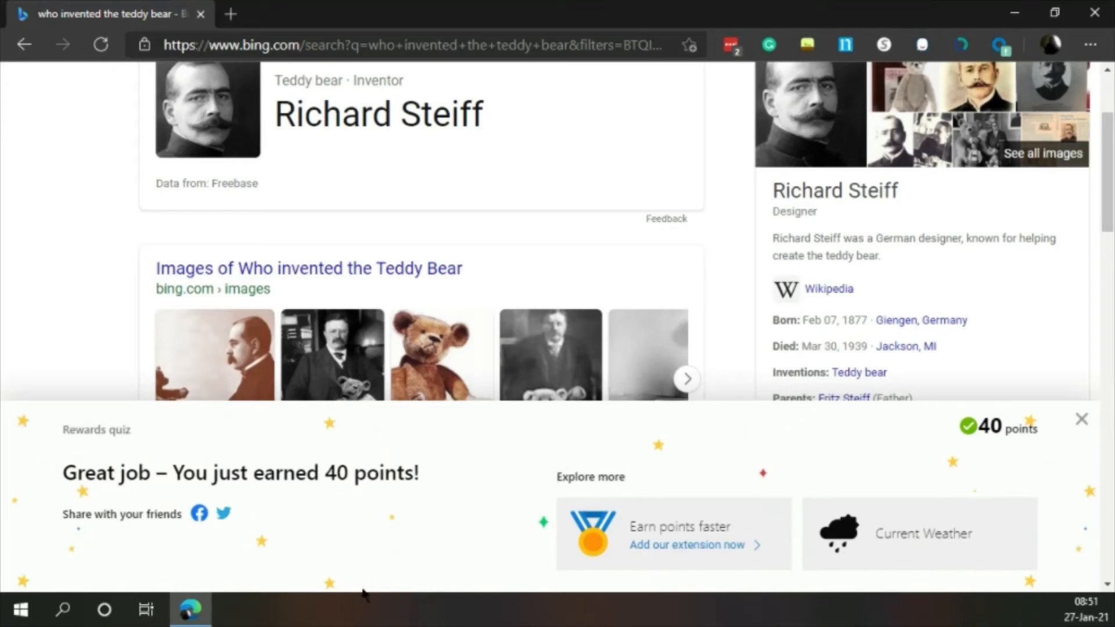
mouse_move(62, 179)
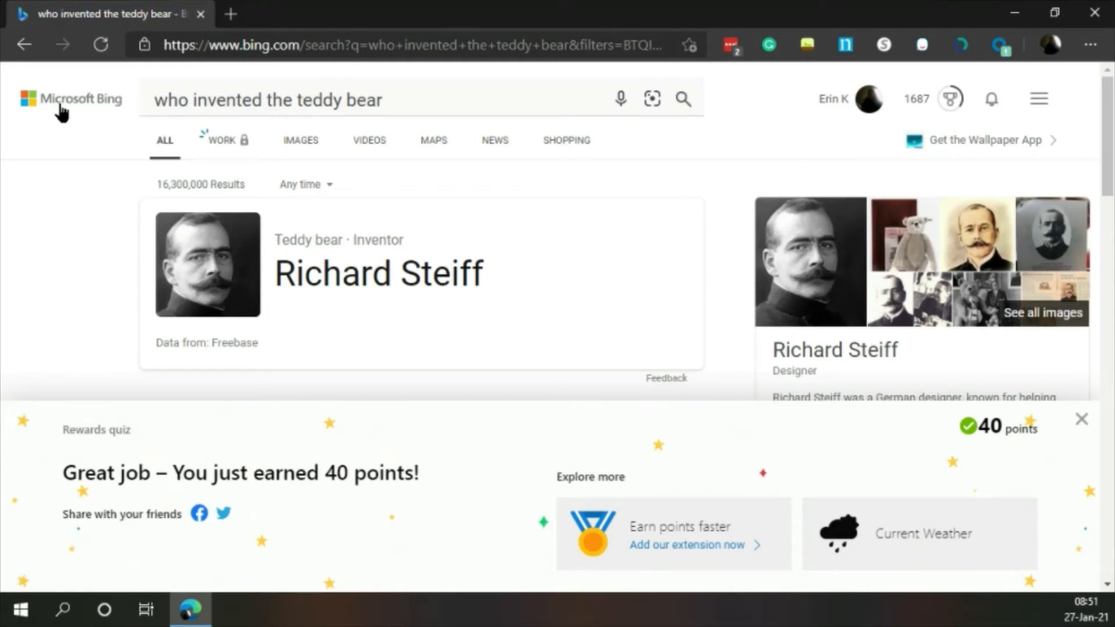
click(71, 98)
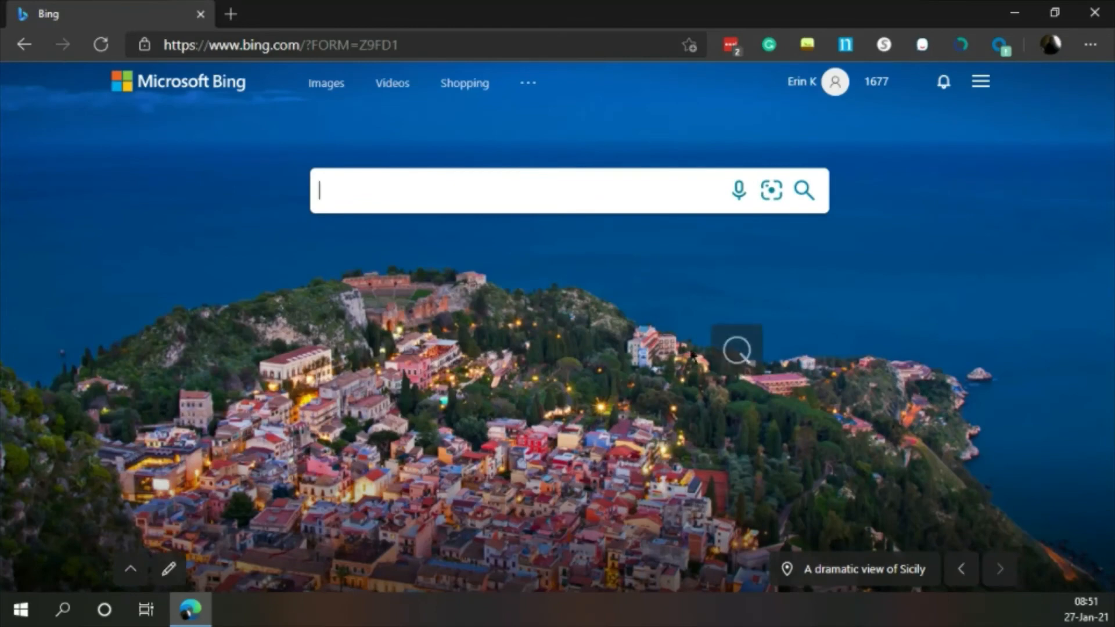
Step: Start the homepage quiz and answer Taormina's island question with Sicily, 1 of 3 correct
click(737, 350)
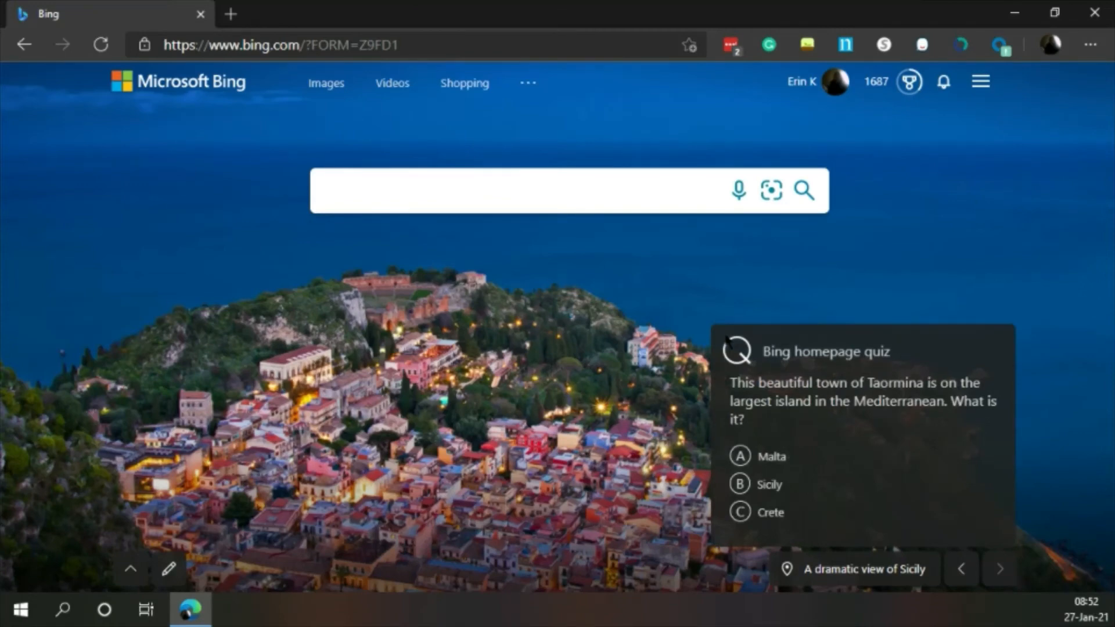
click(498, 189)
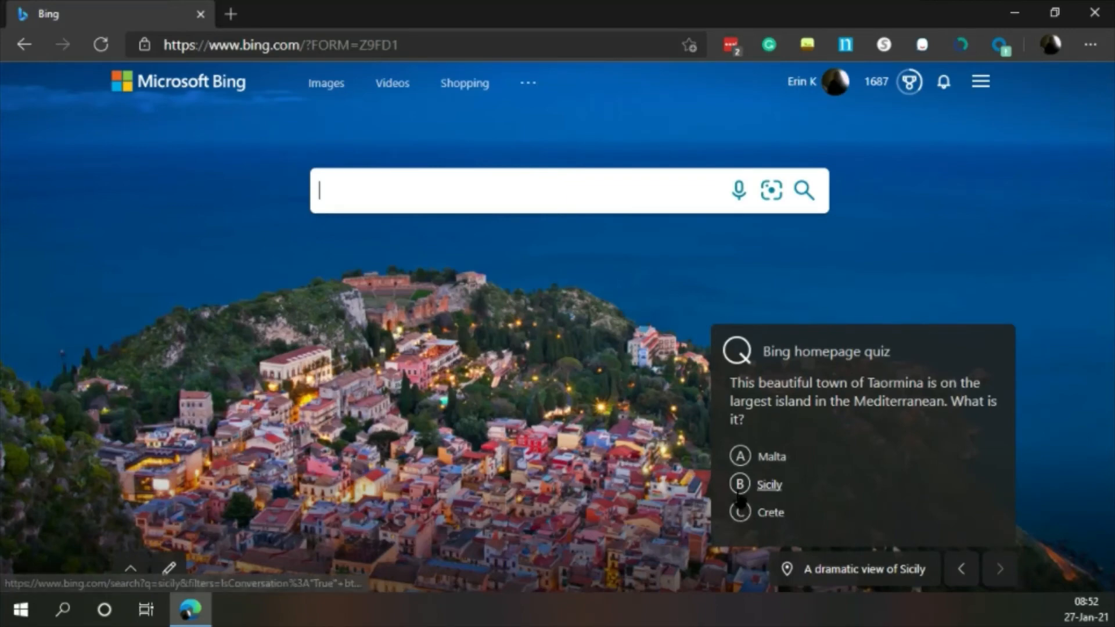
click(768, 484)
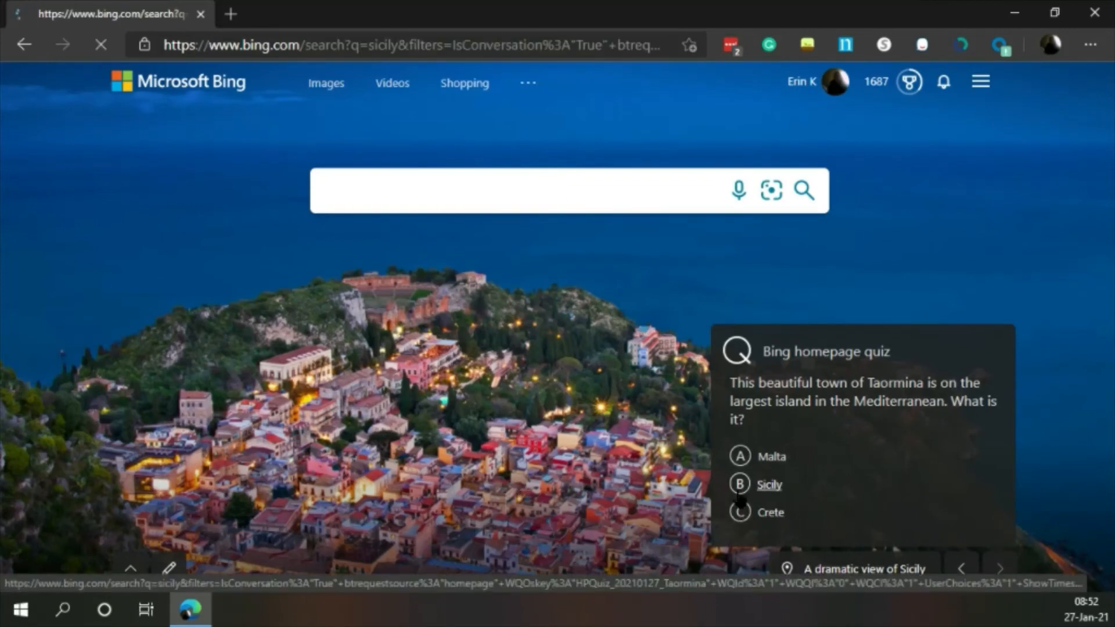
click(768, 484)
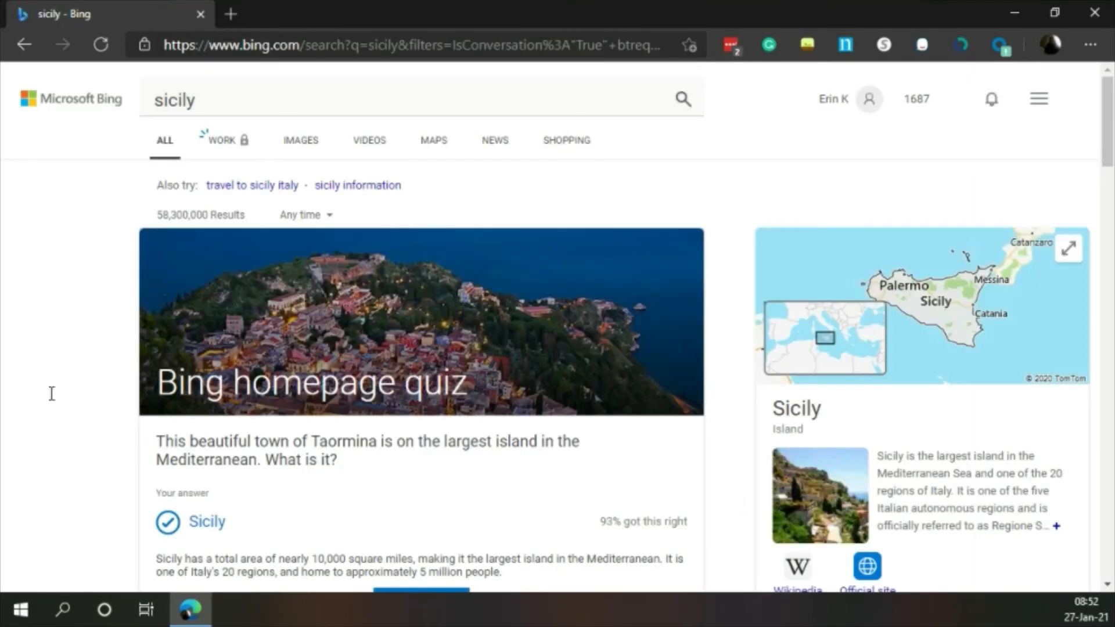
scroll(down, 3)
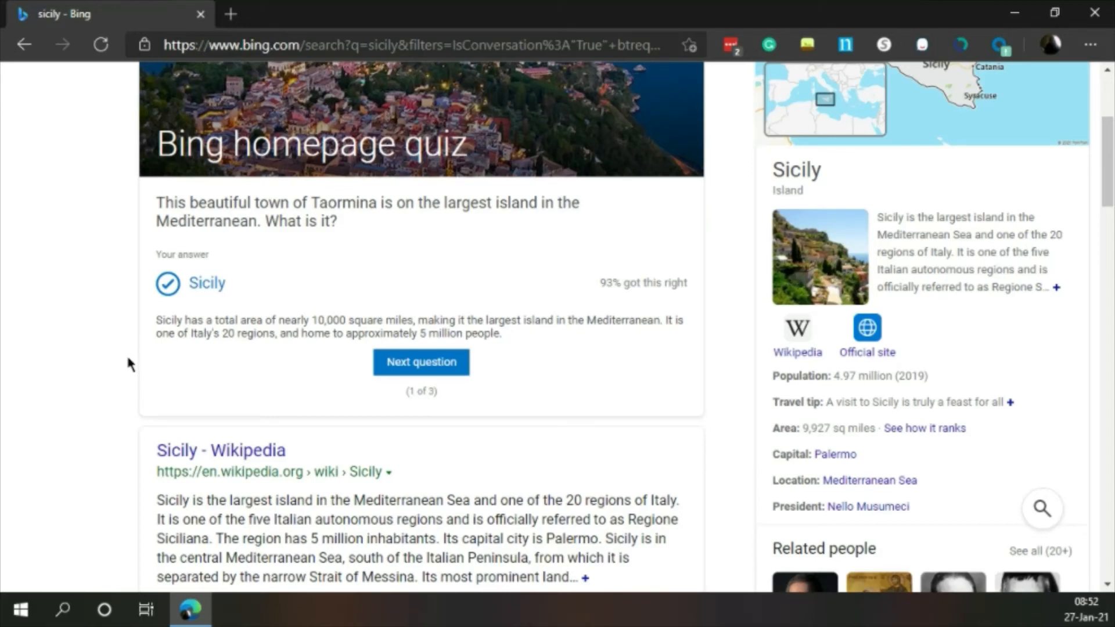
mouse_move(479, 369)
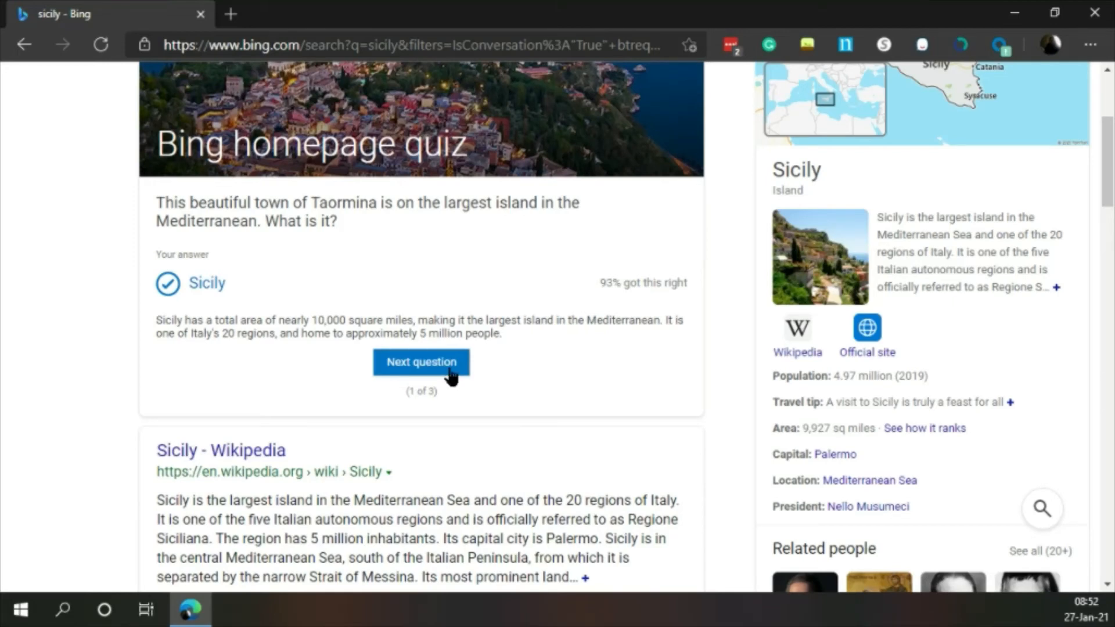
Step: Answer the landmark question with 'A theater' and move on to the third question
click(421, 362)
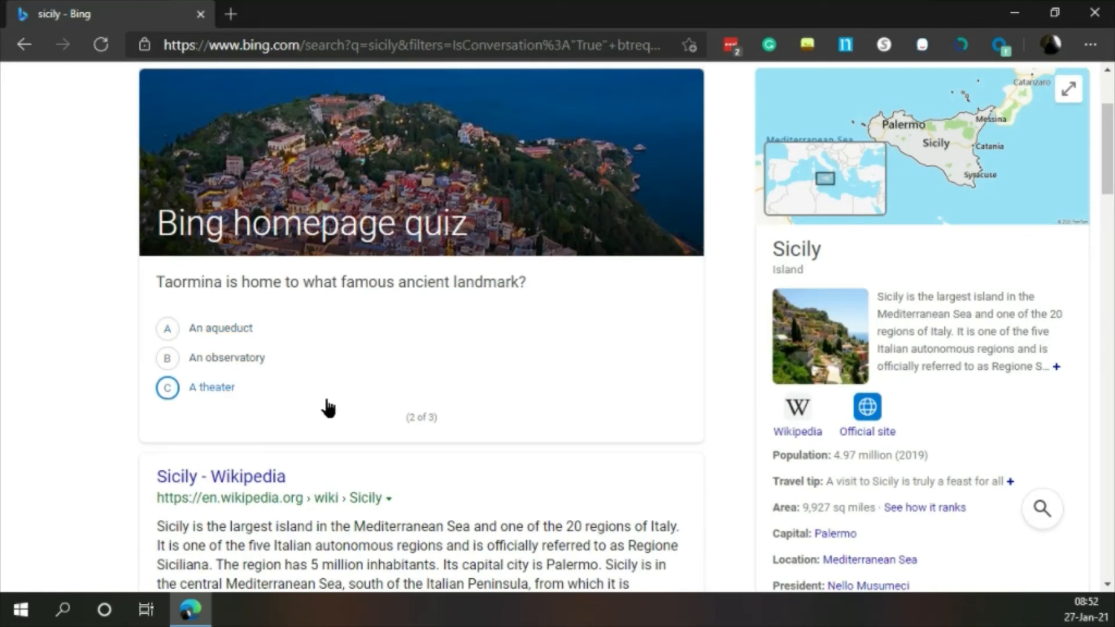
mouse_move(329, 408)
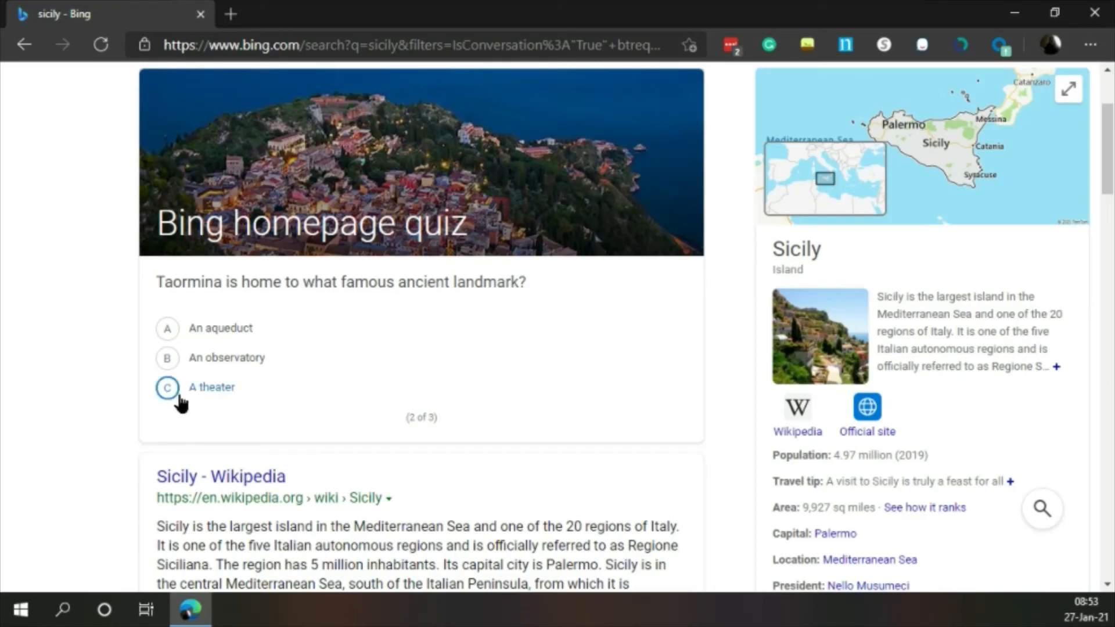
click(167, 386)
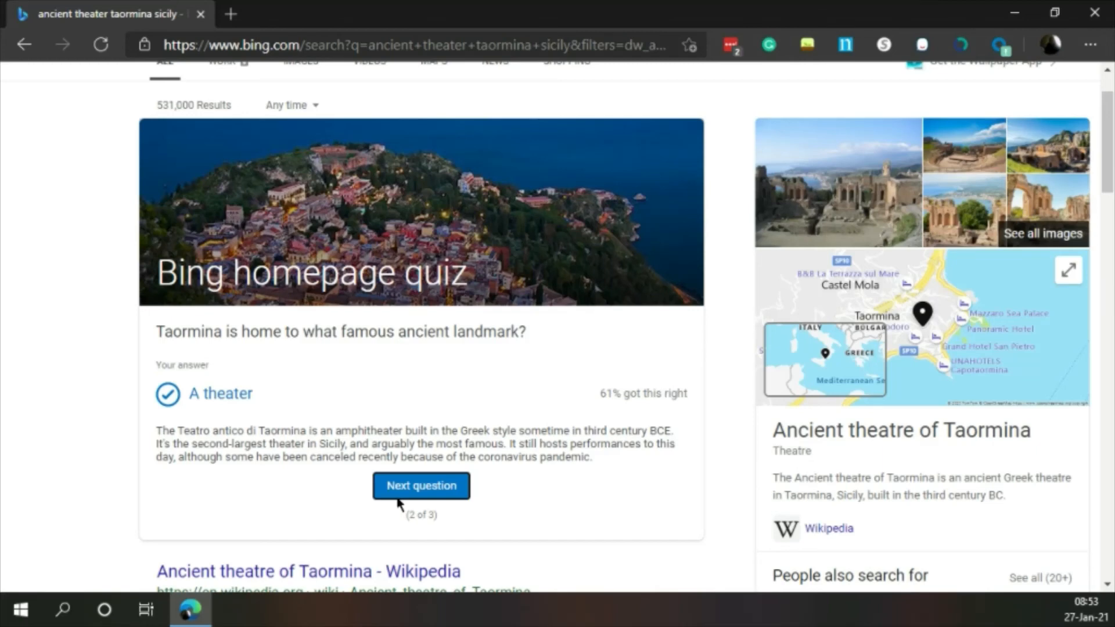
click(420, 486)
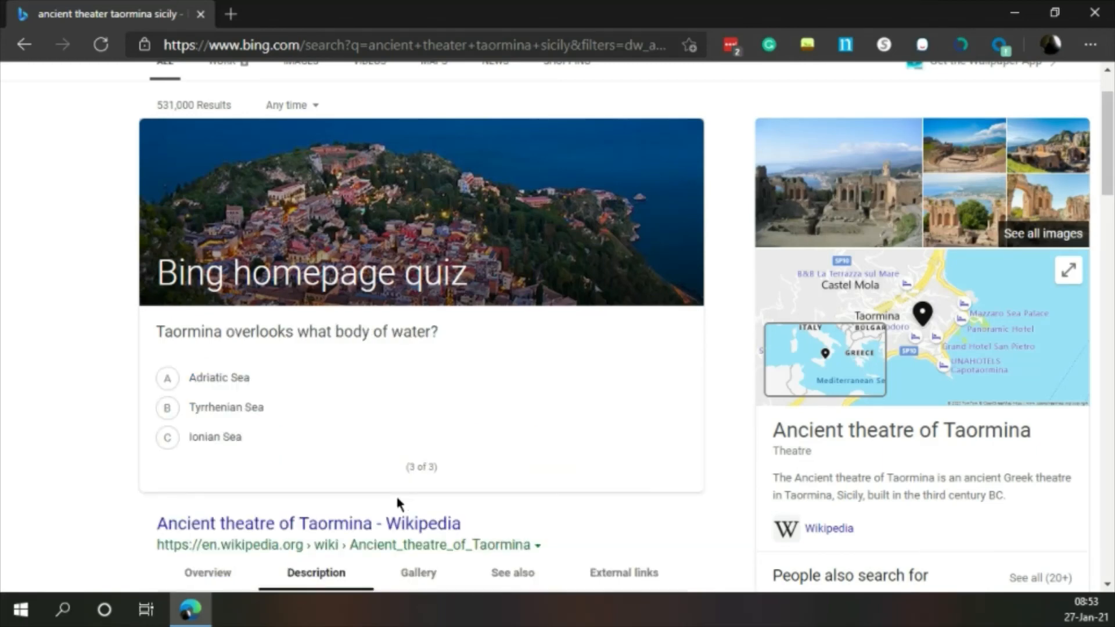
Step: Answer the body-of-water question with Adriatic Sea and get the score: 2 of 3, 10 points
click(168, 377)
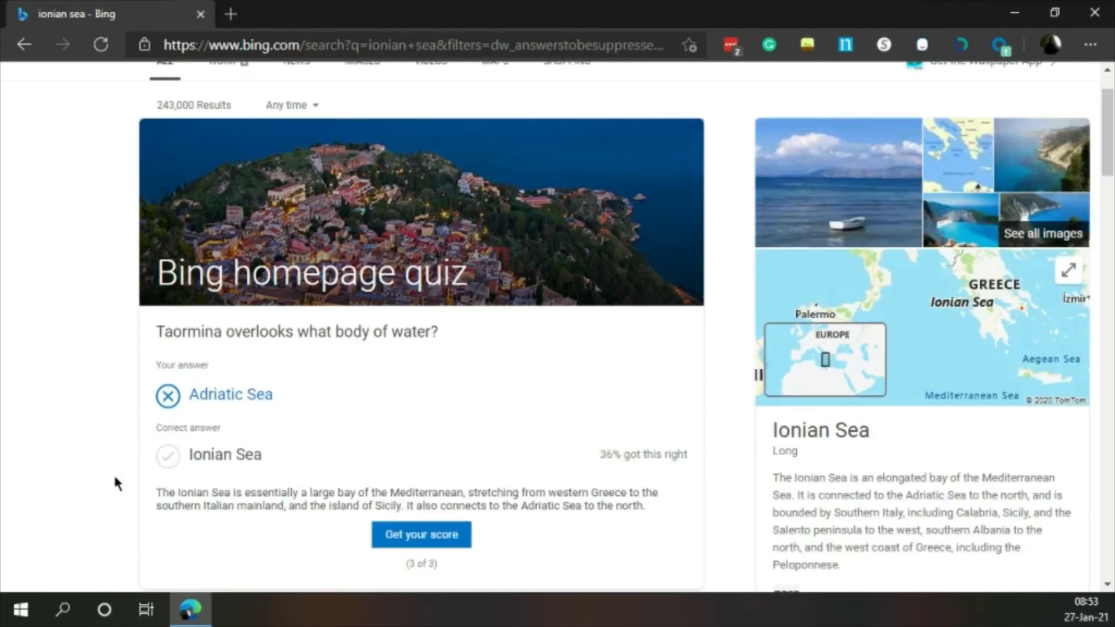
scroll(down, 3)
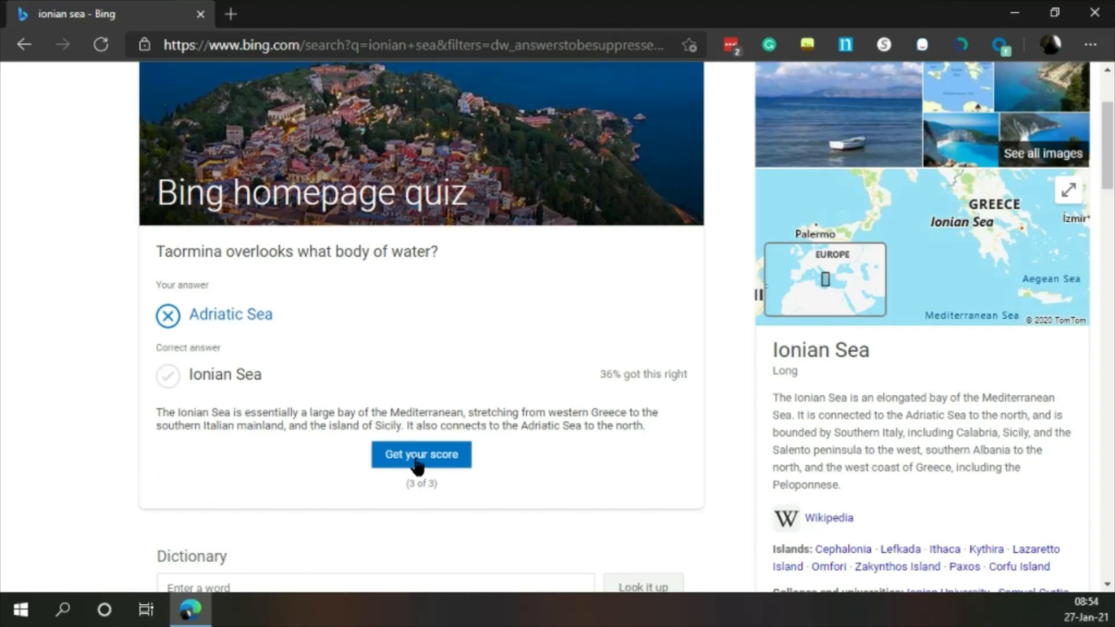
click(421, 454)
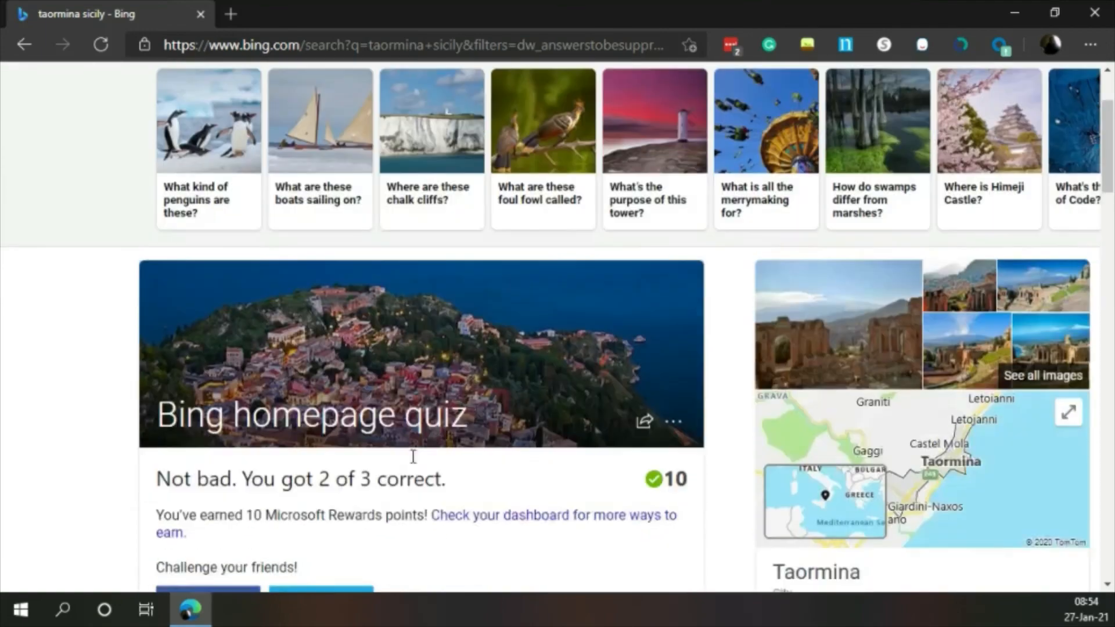
scroll(down, 3)
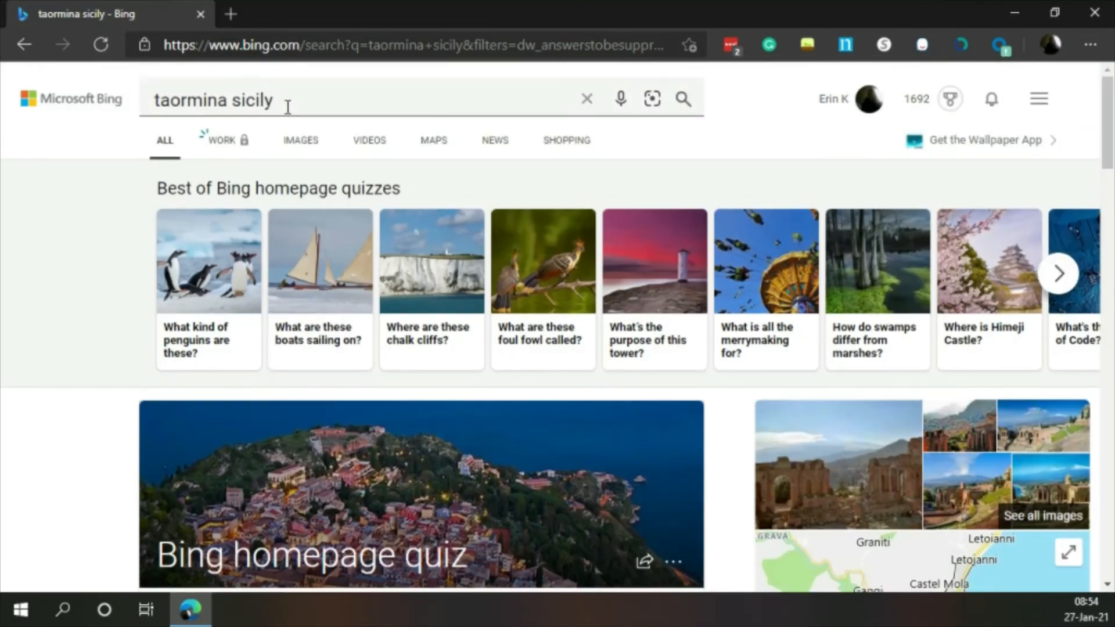
Step: Replace the search text with 'bing quote of the day' via the 'bi' suggestion to show today's quote
double_click(214, 100)
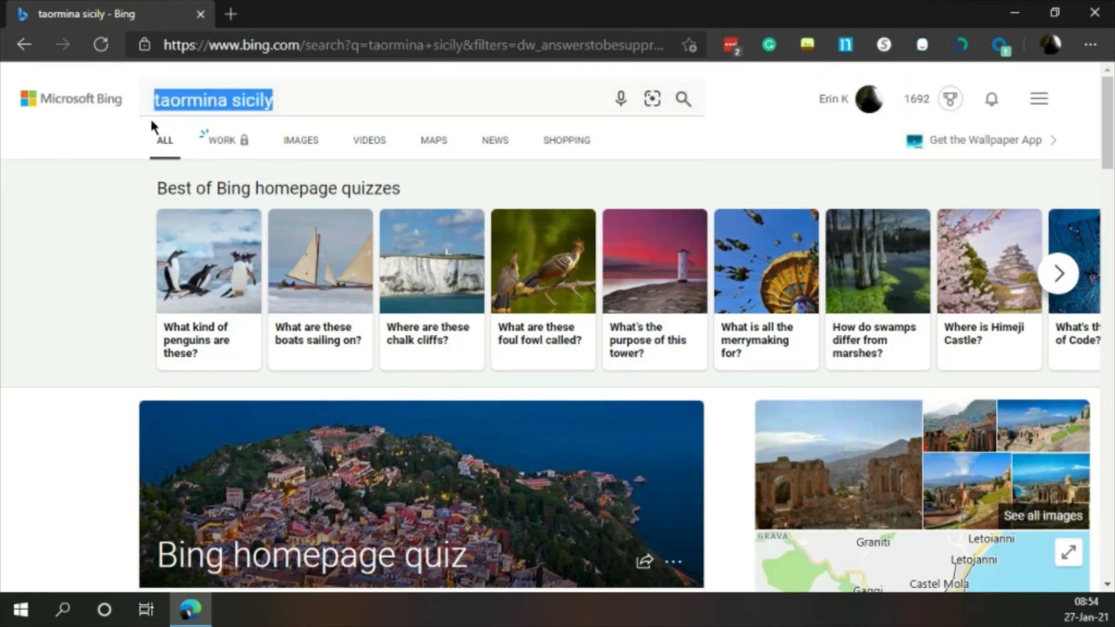
text(bi)
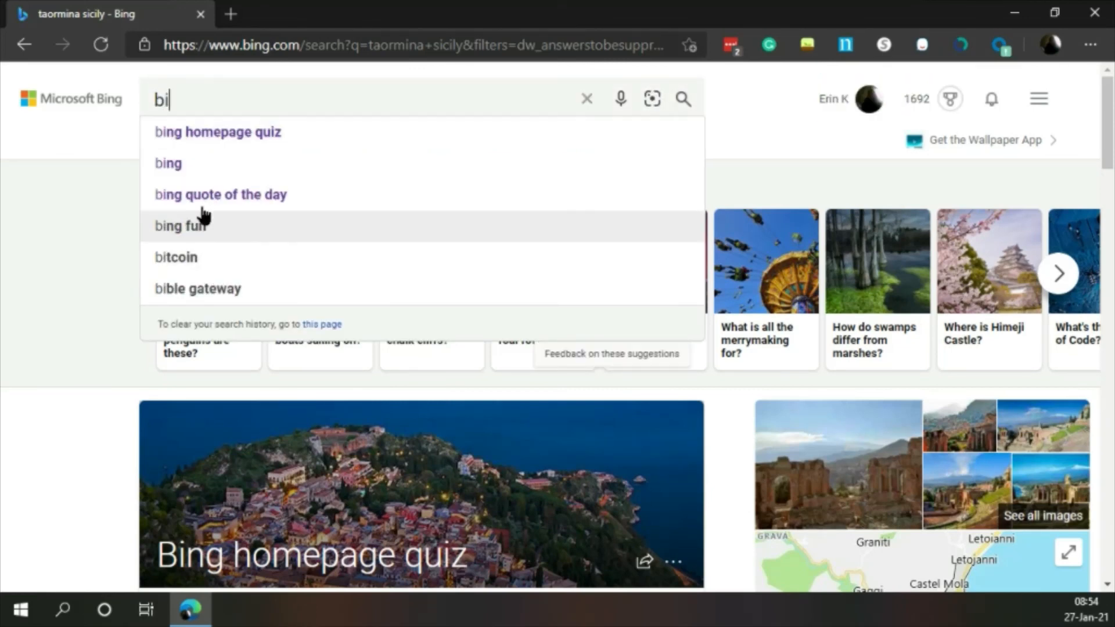
click(220, 194)
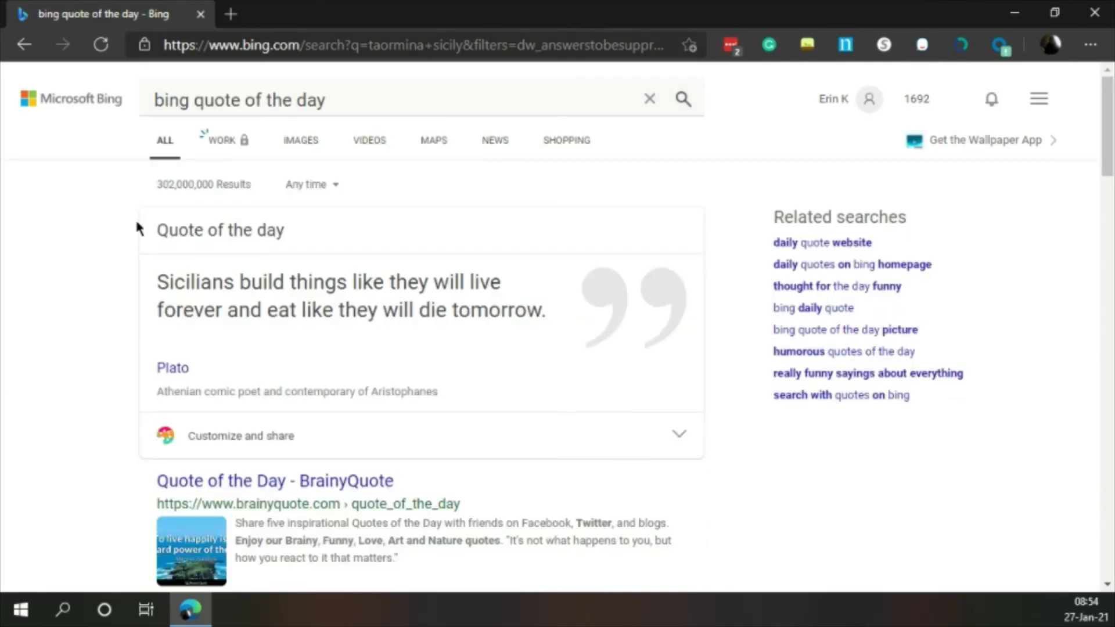